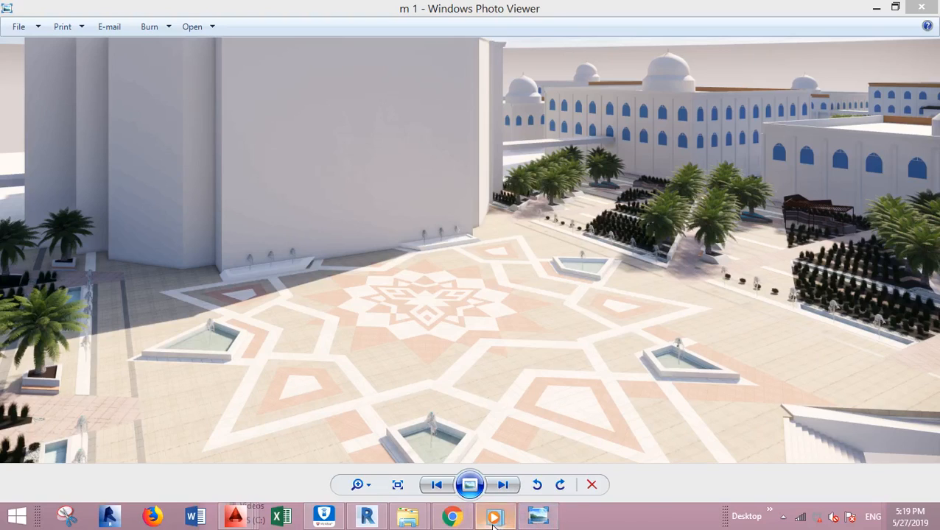
Step: Sketch a rectangular boundary for a generic 400 mm floor and finish it
left_click(495, 516)
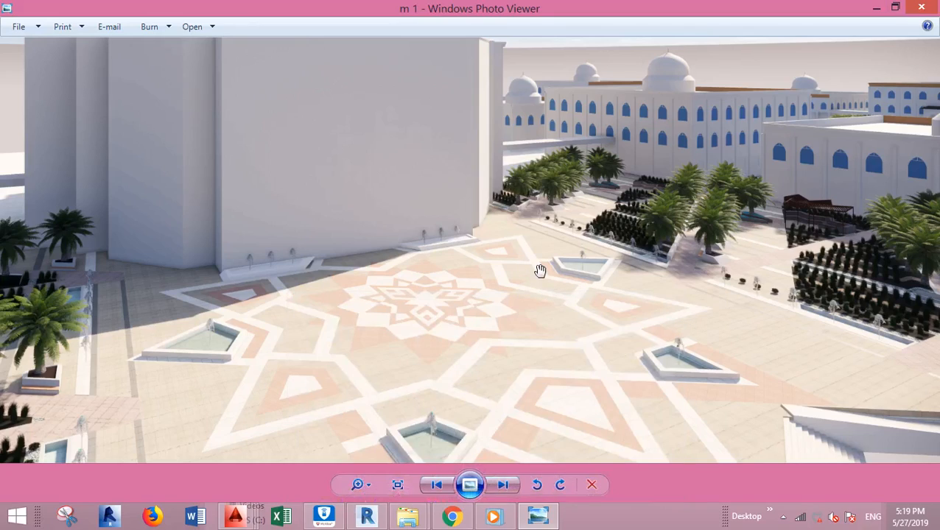
mouse_move(703, 336)
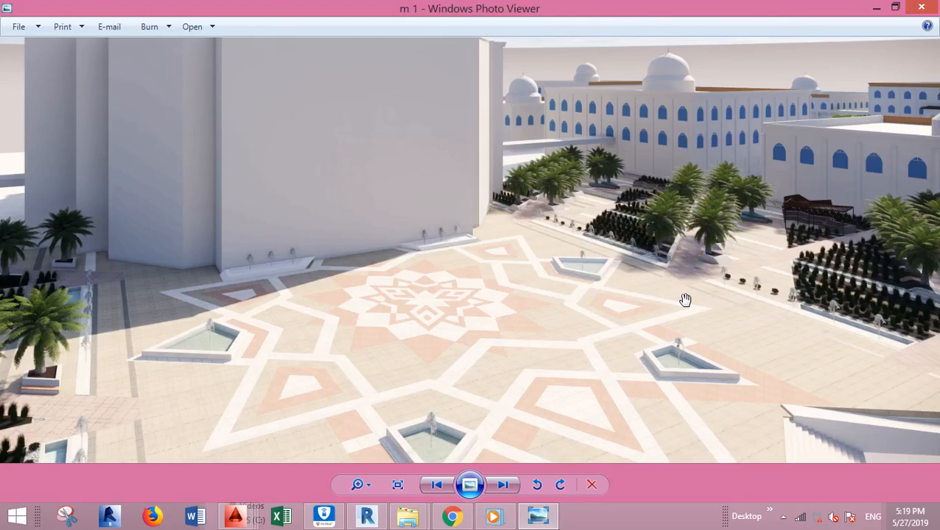
mouse_move(701, 283)
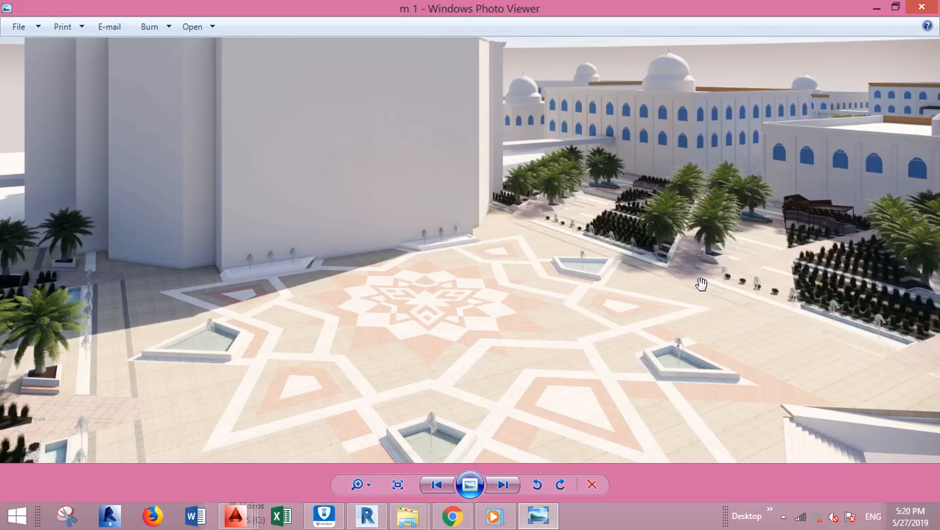
mouse_move(690, 268)
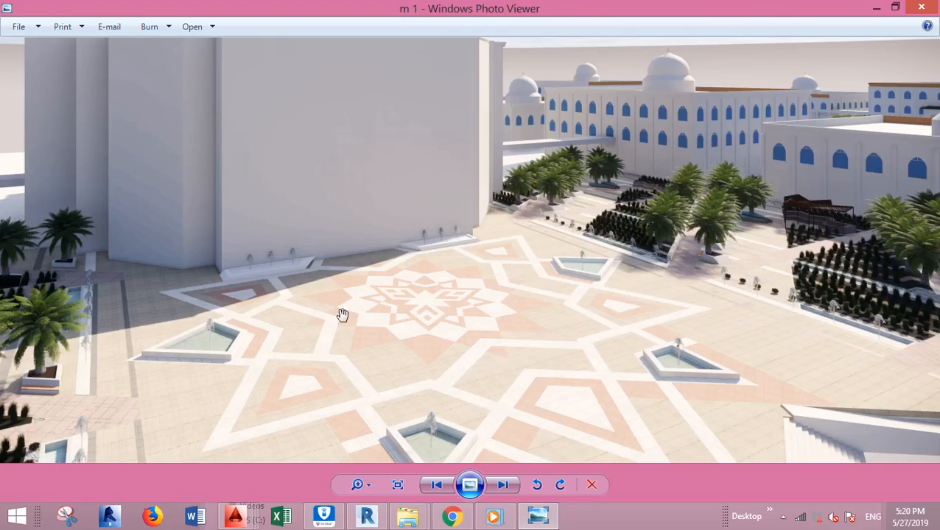
mouse_move(501, 348)
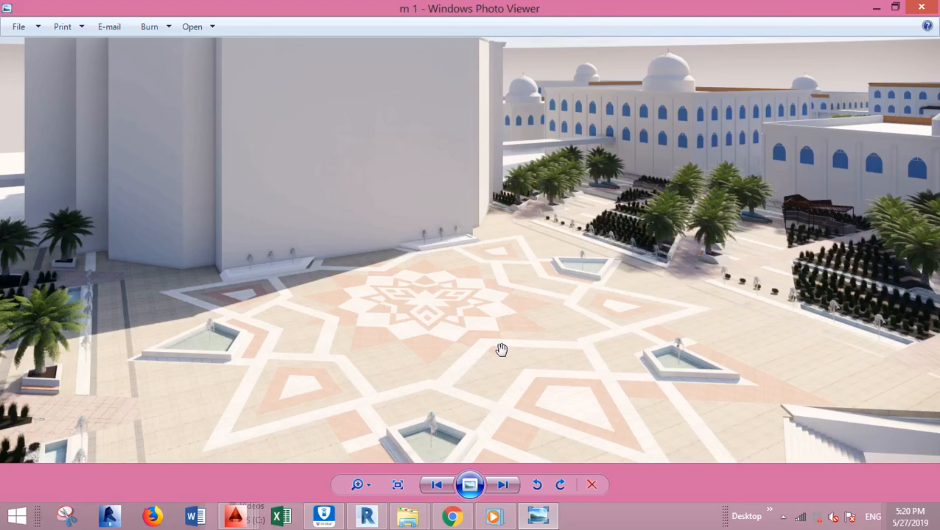
mouse_move(478, 345)
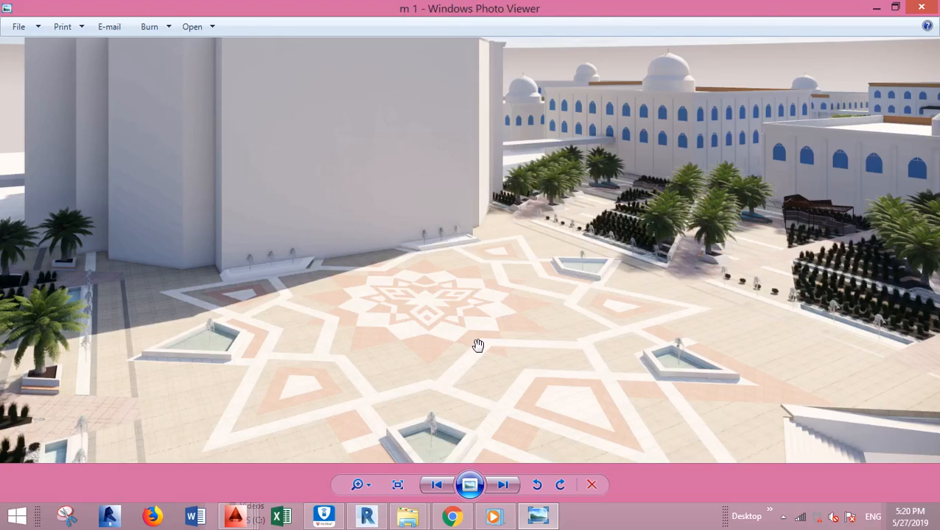
mouse_move(437, 256)
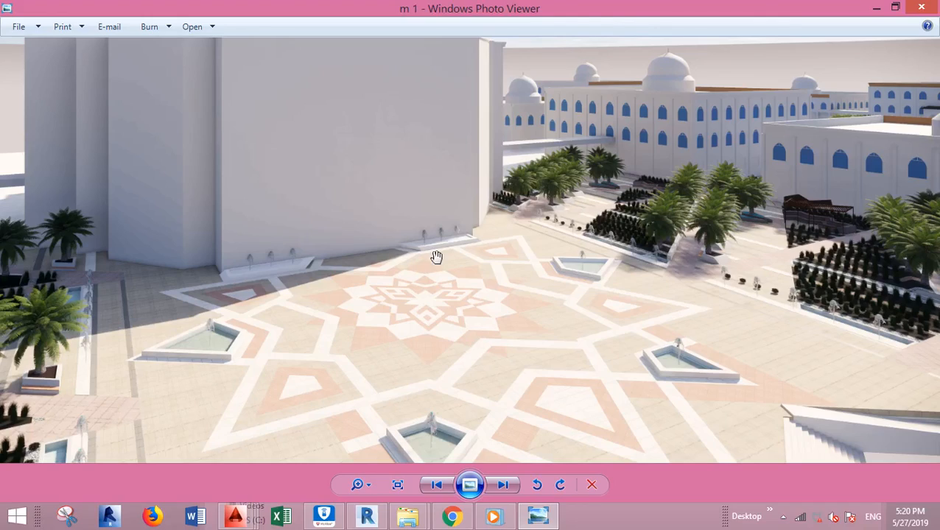
mouse_move(454, 62)
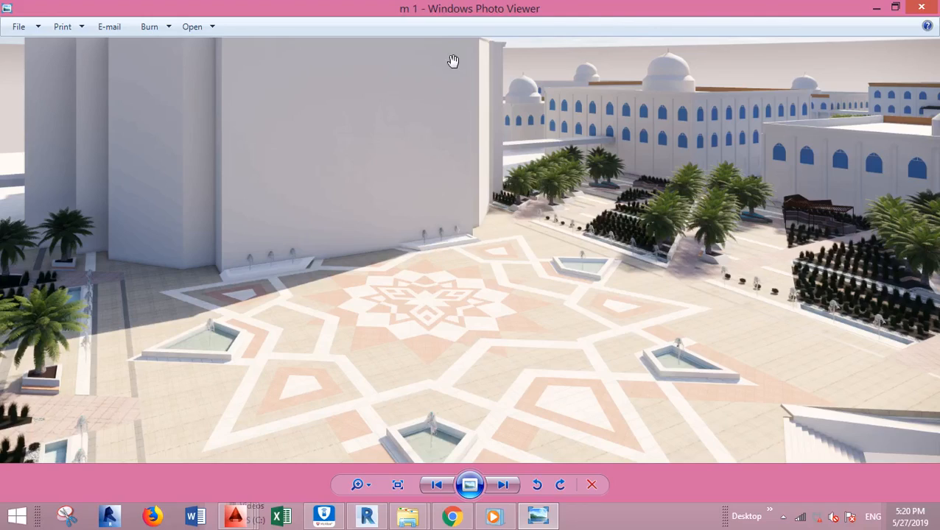
mouse_move(419, 317)
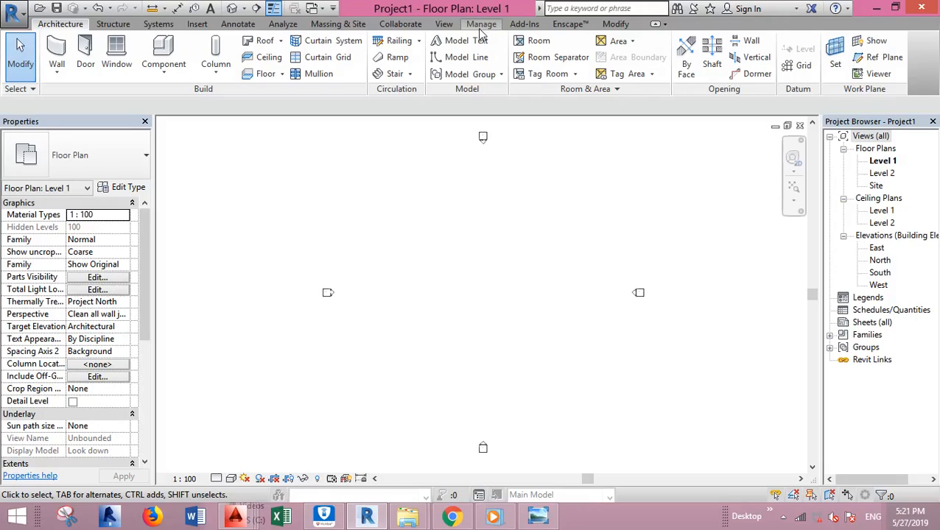
mouse_move(472, 318)
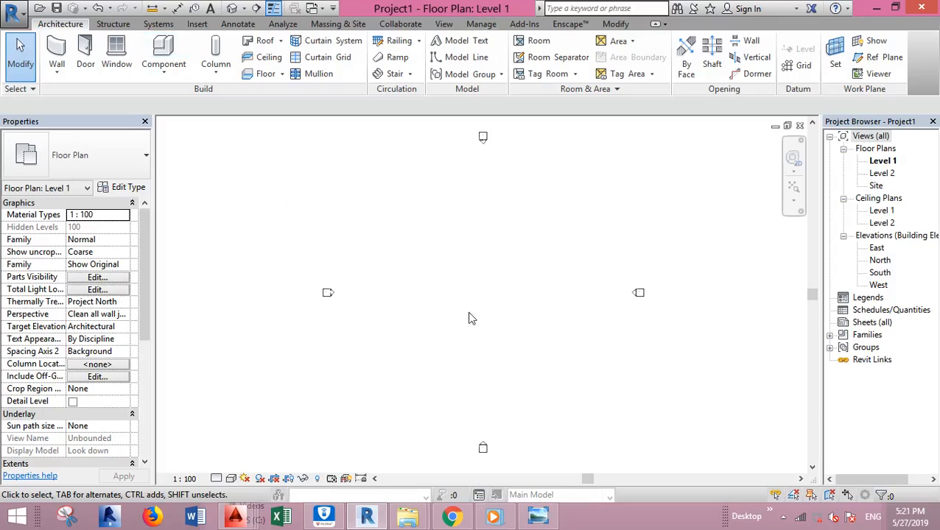
mouse_move(516, 210)
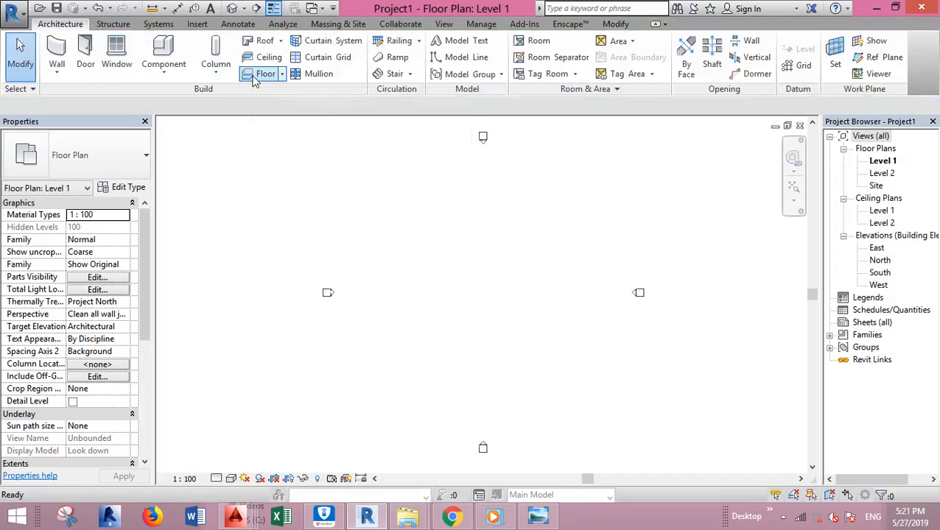
left_click(265, 73)
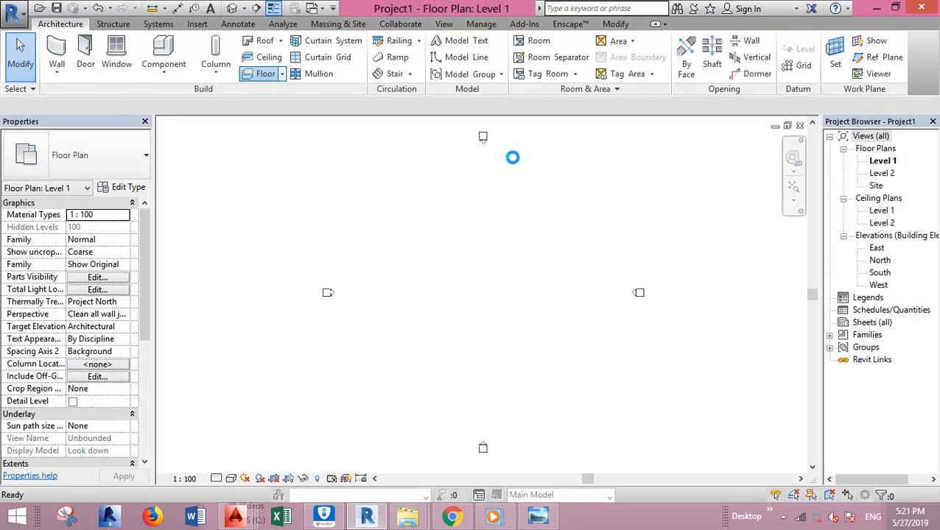
left_click(266, 73)
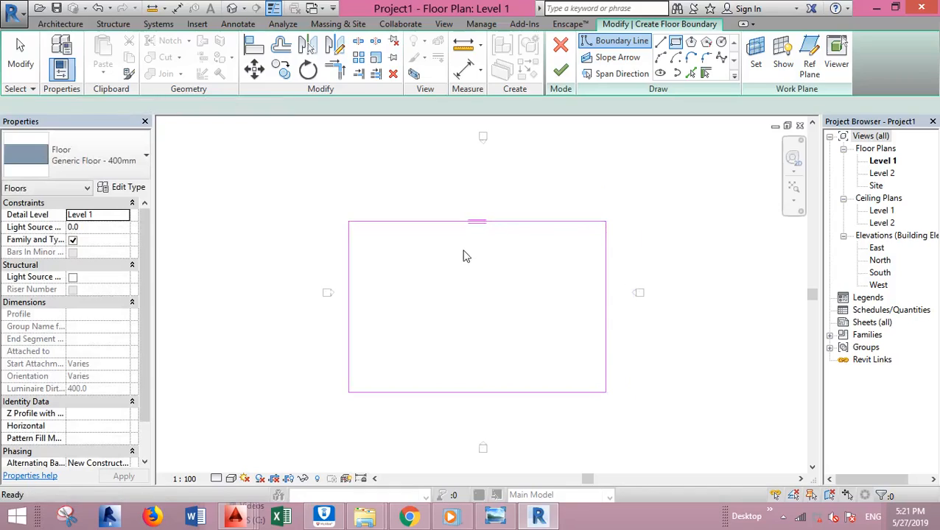
mouse_move(560, 71)
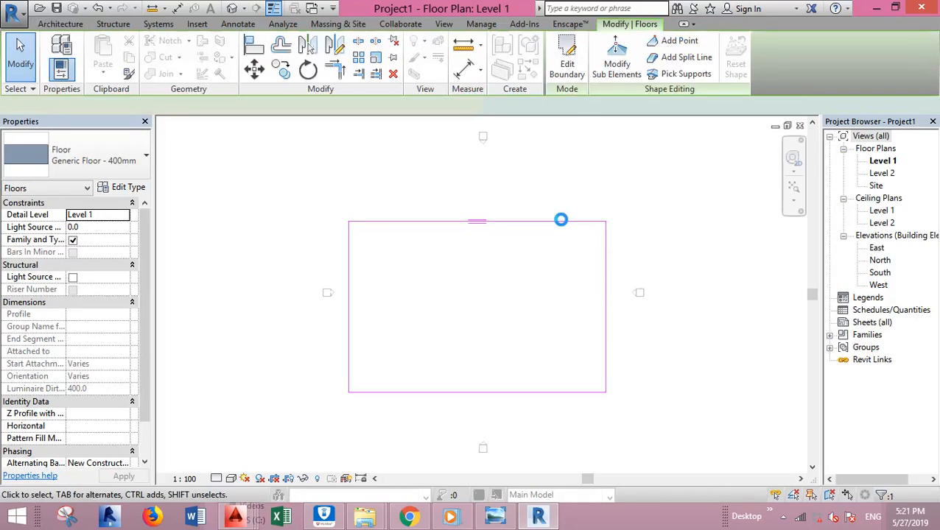
left_click(477, 308)
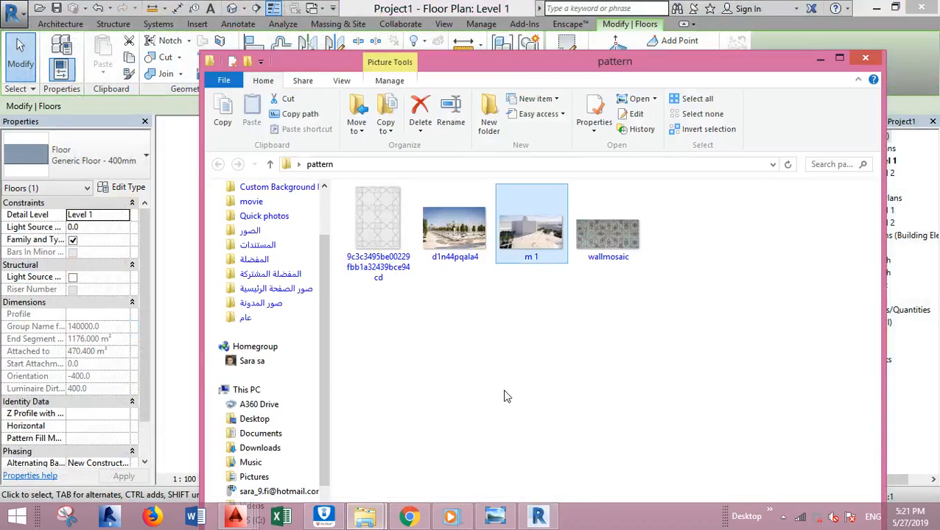
Step: View the wallmosaic star-pattern image in Windows Photo Viewer
double_click(607, 235)
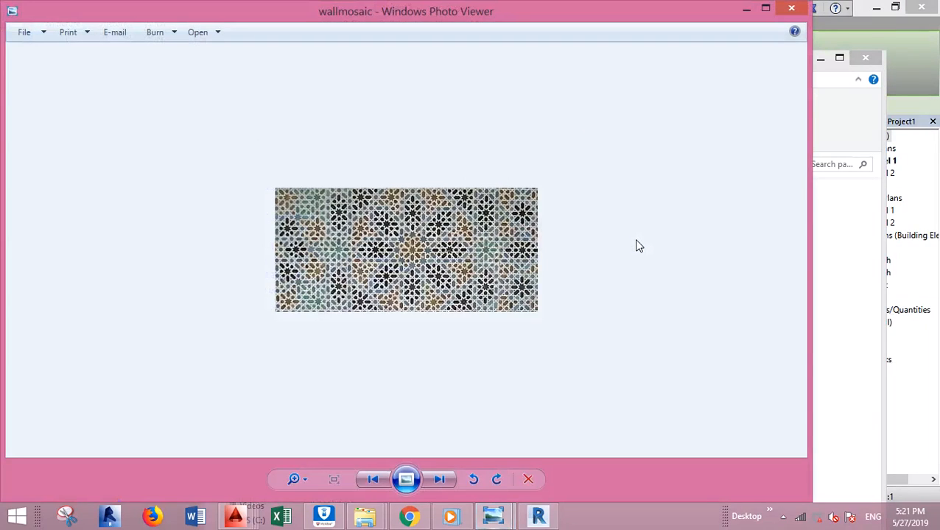
left_click(439, 480)
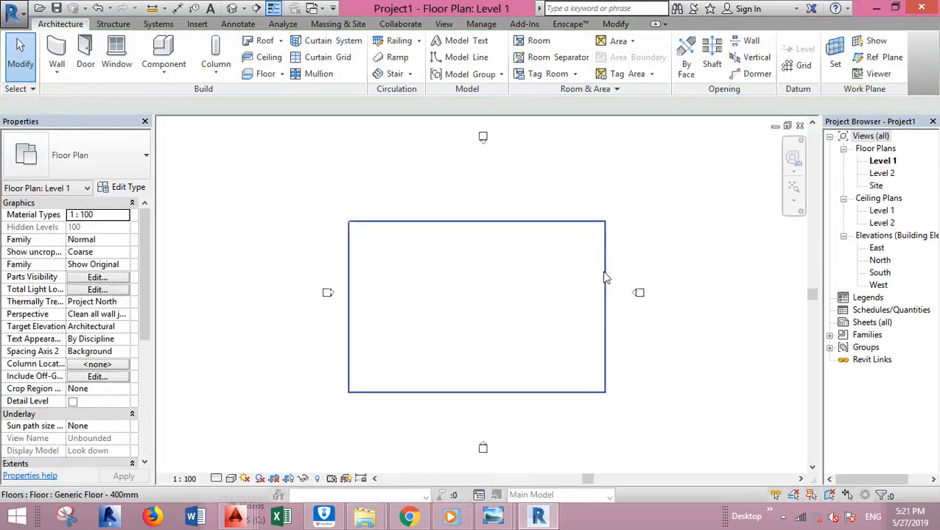
Step: Reach the structure layer's material cell through the floor's Edit Type and Structure settings
left_click(478, 308)
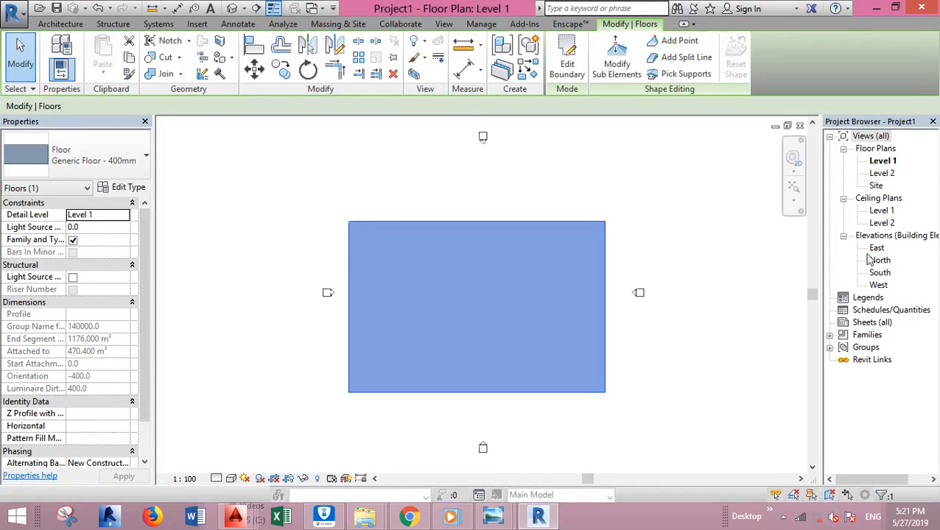
mouse_move(128, 187)
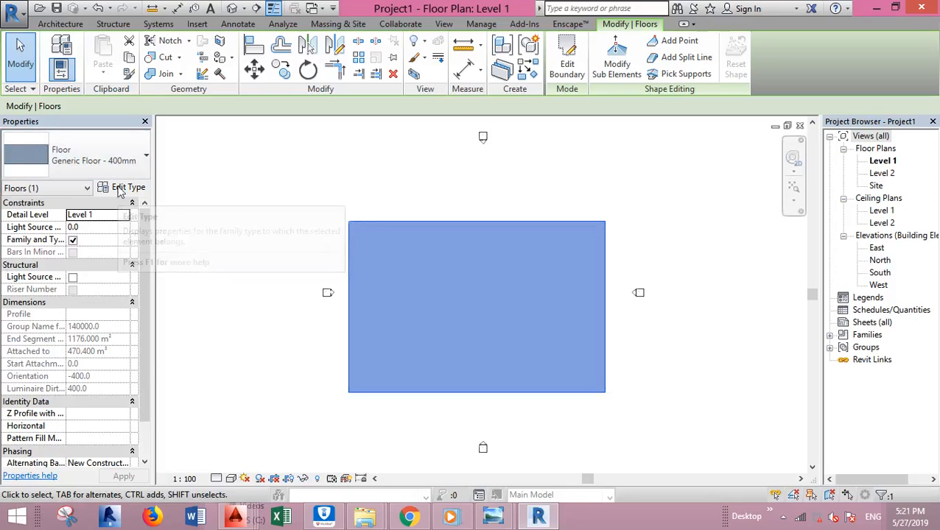
left_click(128, 187)
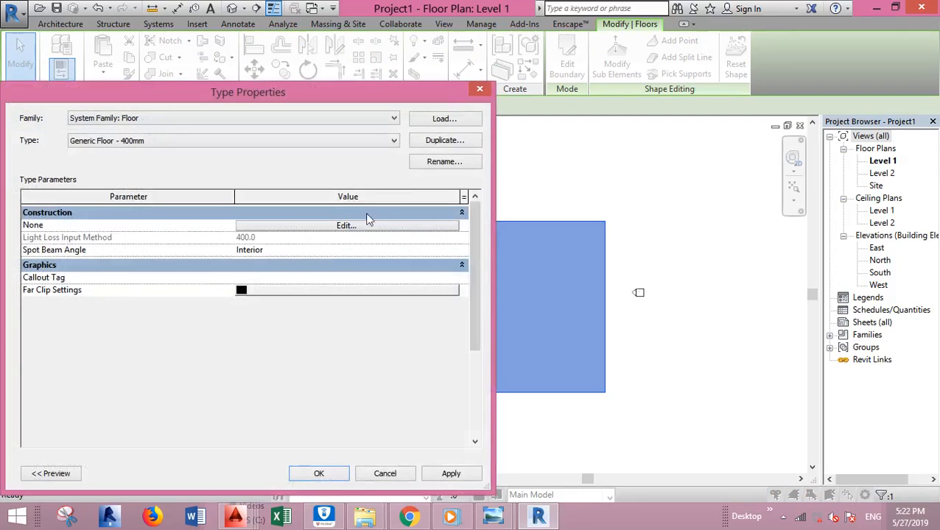
left_click(344, 225)
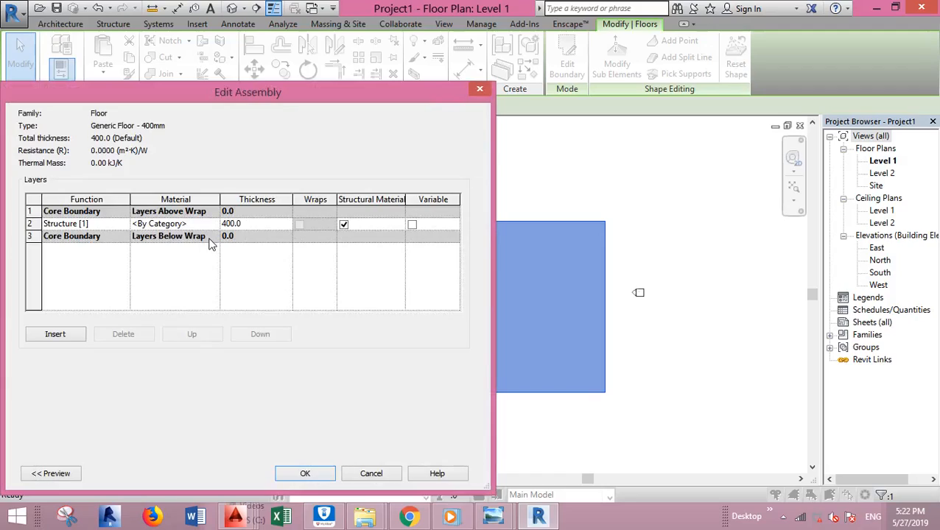
left_click(176, 224)
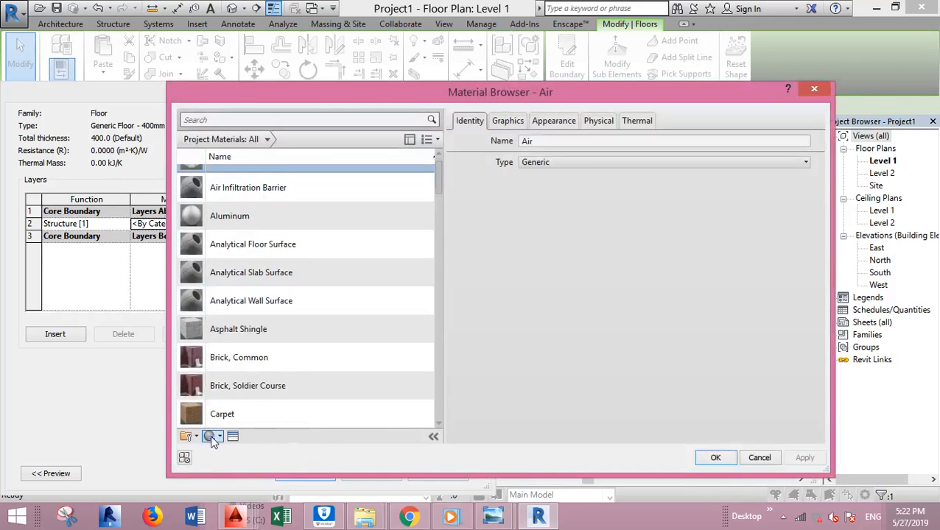
Step: Create a new material renamed 'pattern' and show its Appearance settings
left_click(213, 436)
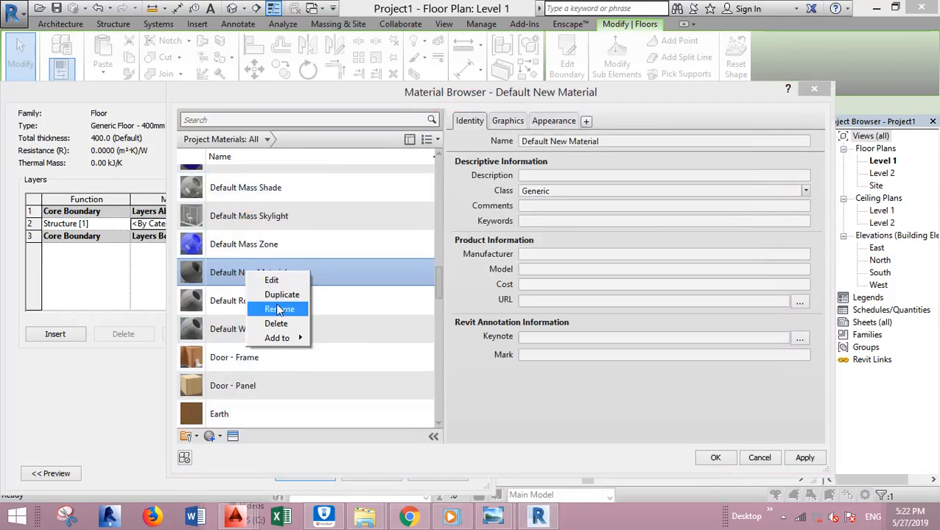
left_click(280, 309)
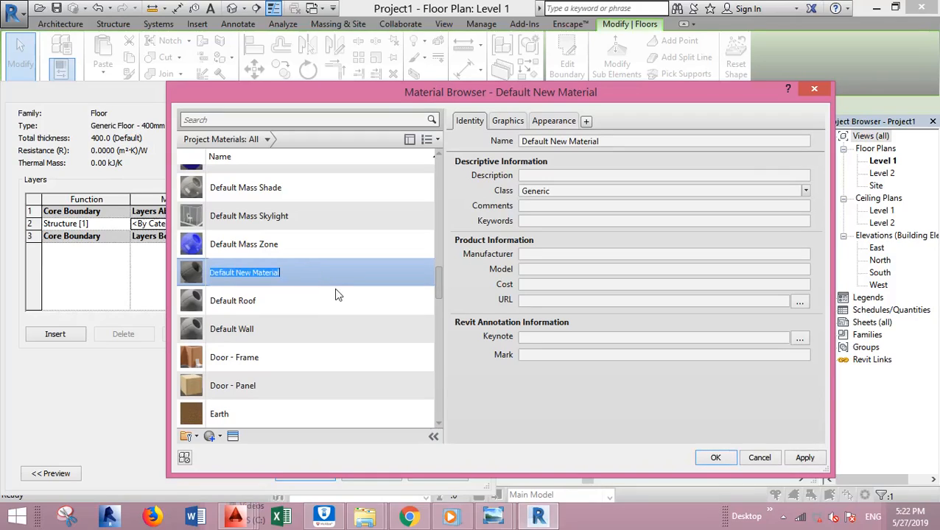
type("pattern")
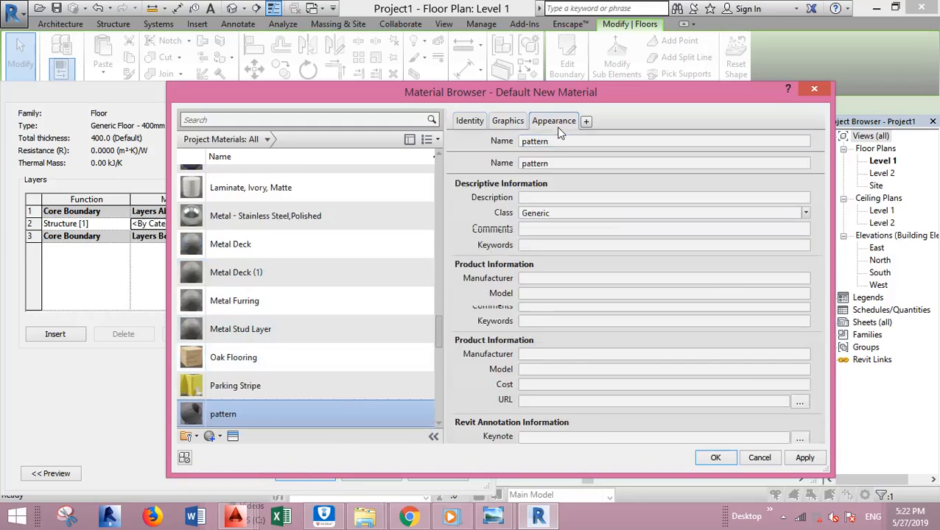
left_click(554, 121)
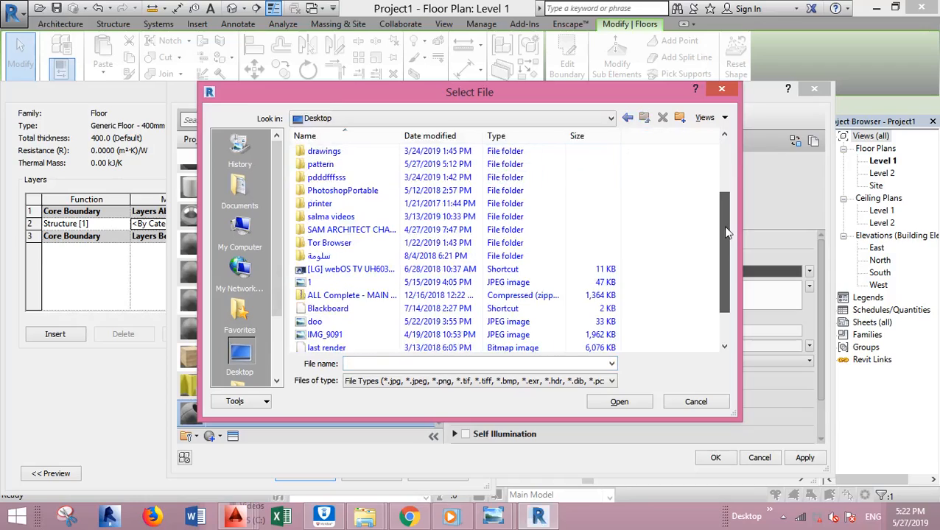
Step: Load wallmosaic as the pattern texture and confirm the material, assembly and type dialogs
double_click(320, 164)
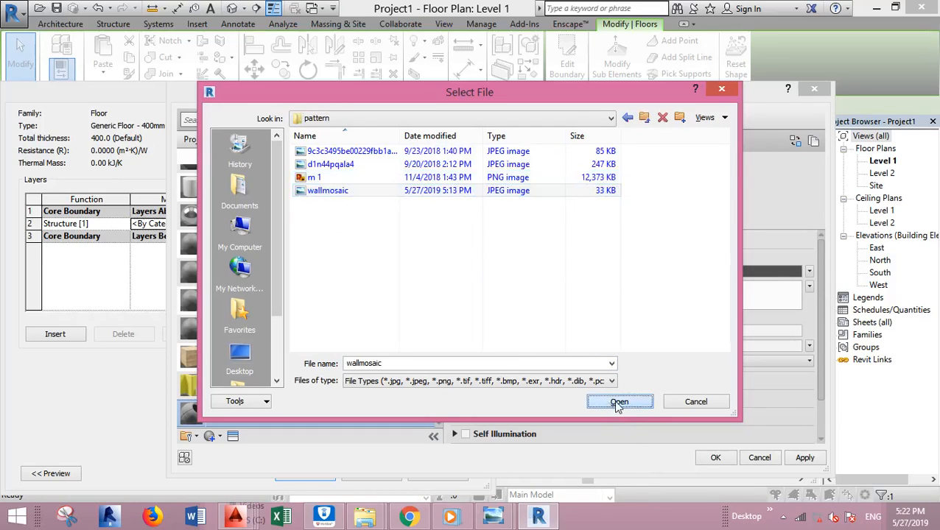
left_click(619, 400)
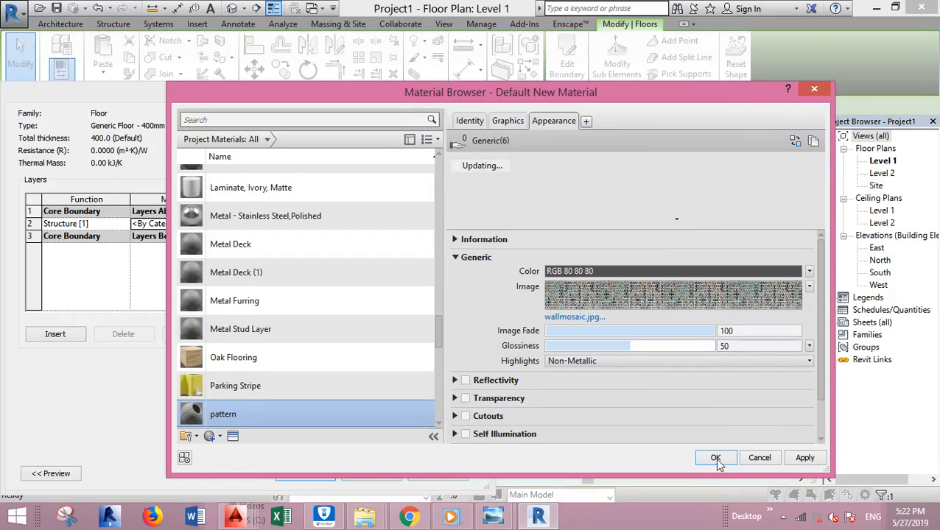
left_click(716, 457)
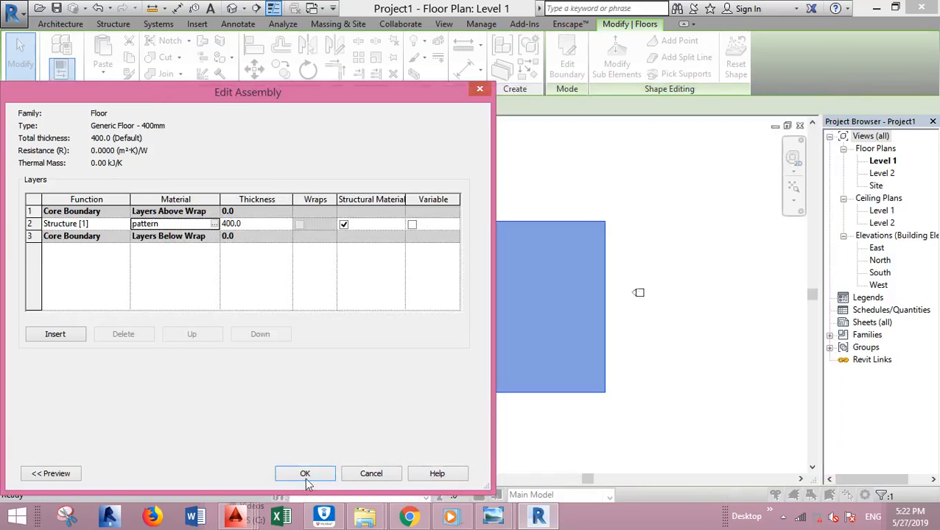
left_click(305, 474)
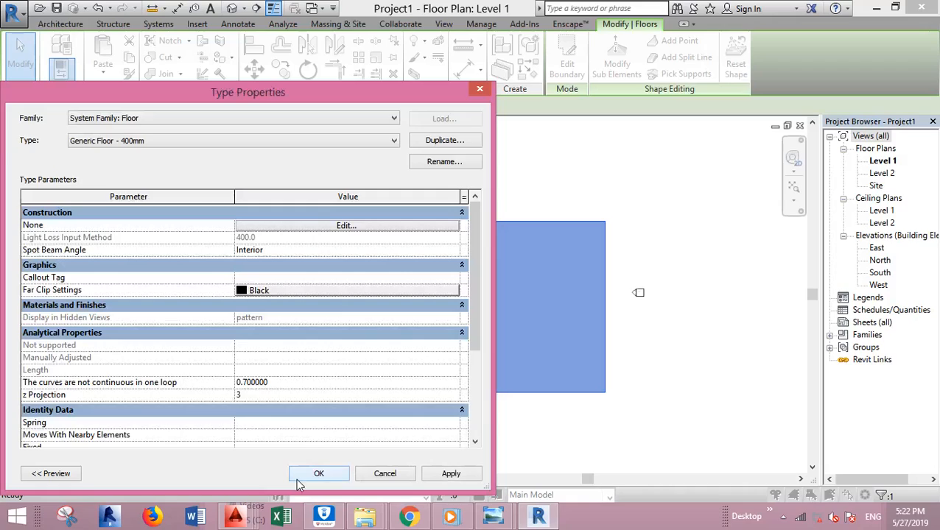
left_click(318, 474)
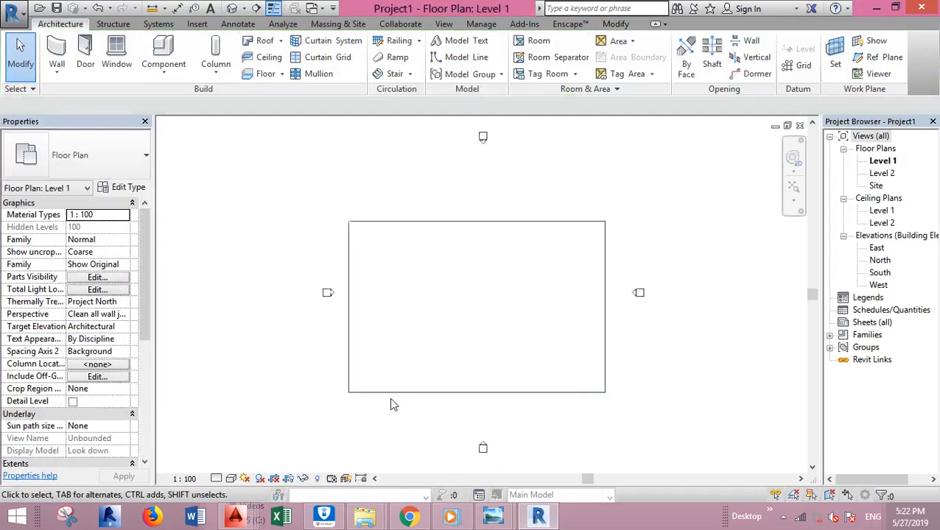
Step: Switch the view to Realistic visual style and reopen the floor's type properties
left_click(230, 478)
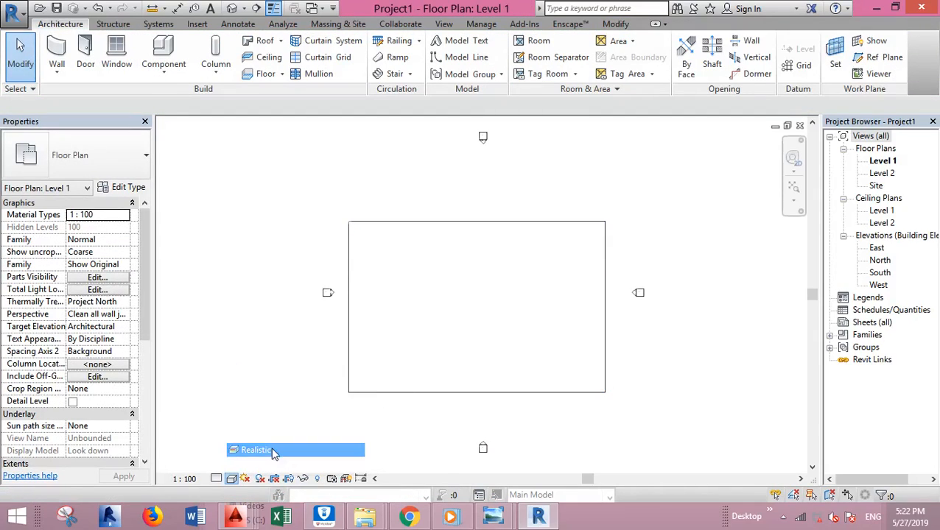
left_click(257, 451)
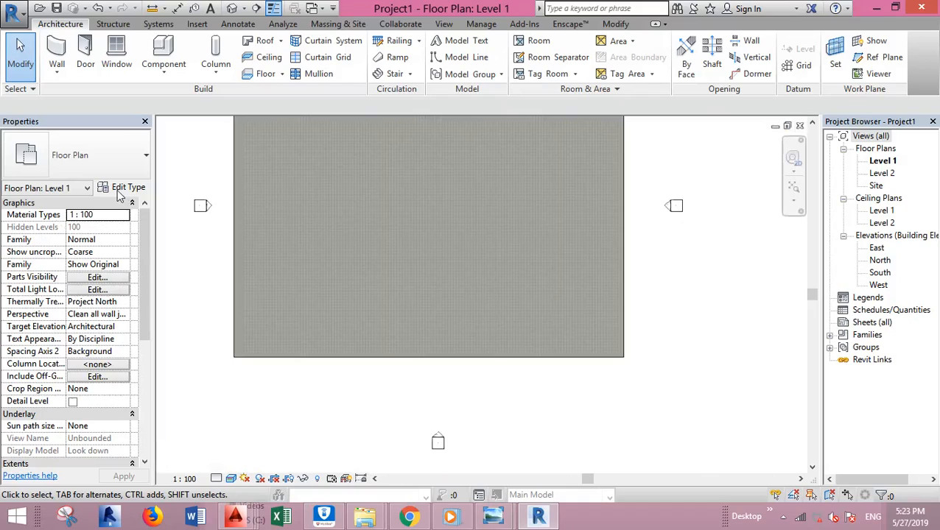
left_click(128, 187)
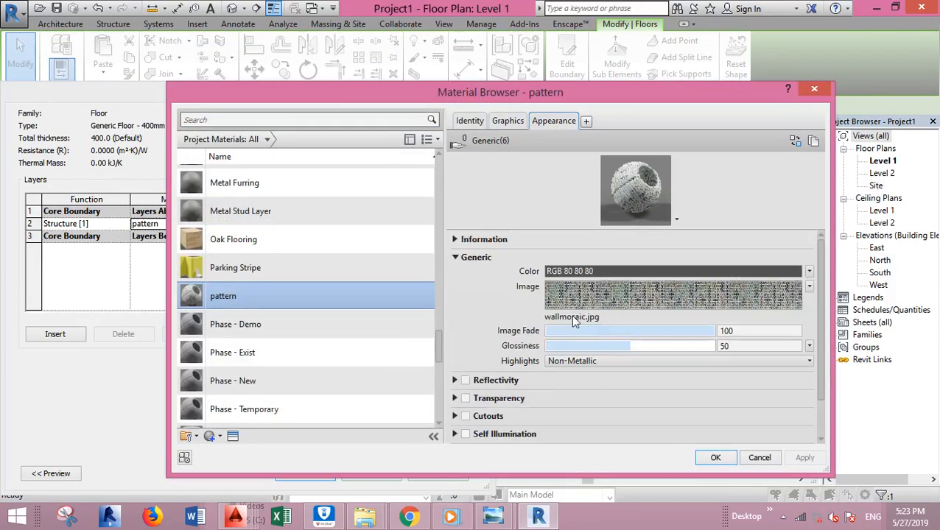
Step: Set the texture Sample Size to 3000 x 1500.99 mm with Tile repeat and confirm the dialogs
left_click(809, 286)
type("1500.99")
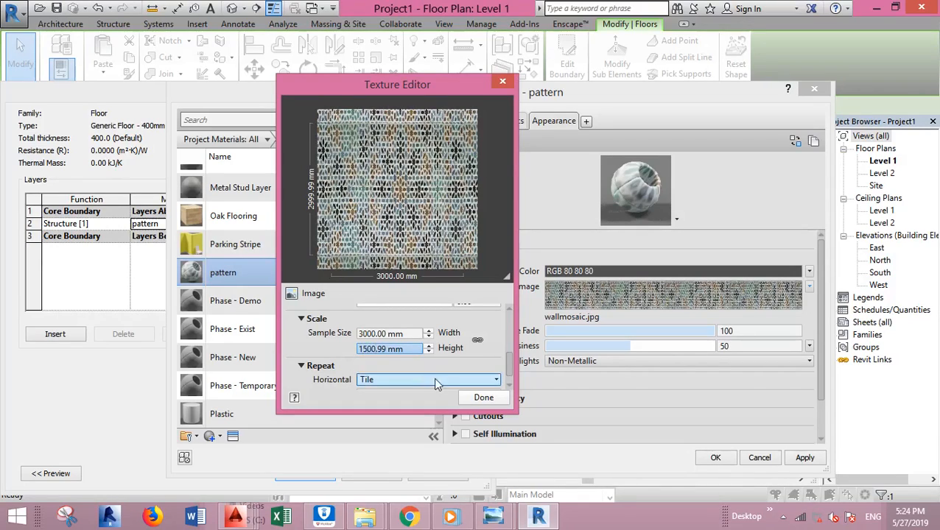
left_click(483, 398)
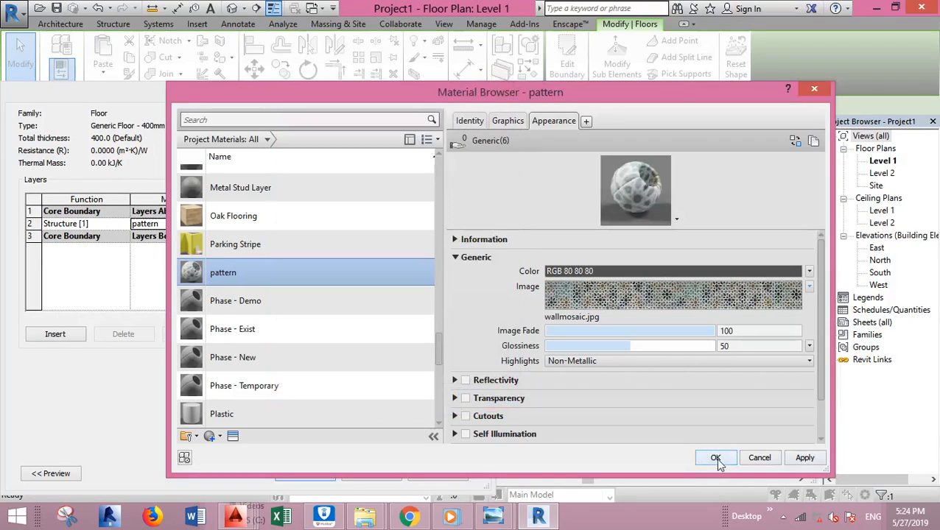
left_click(716, 456)
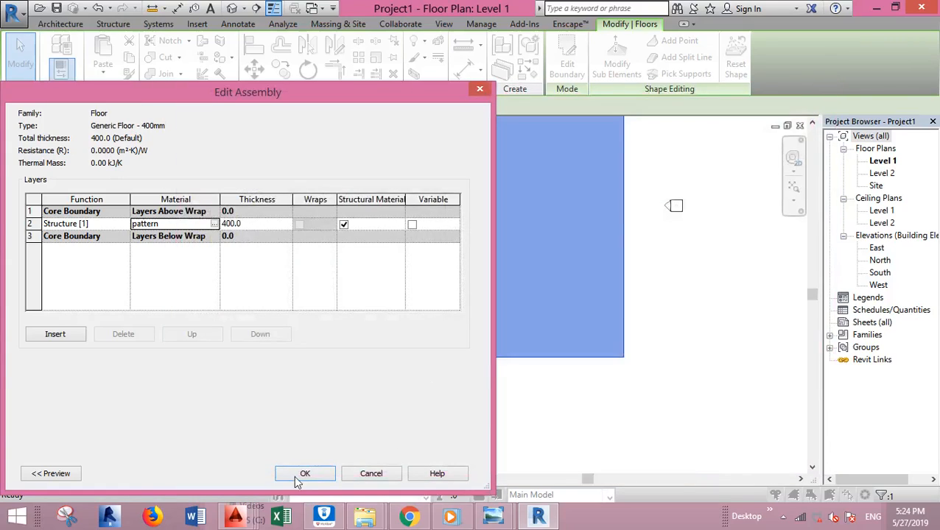
left_click(305, 475)
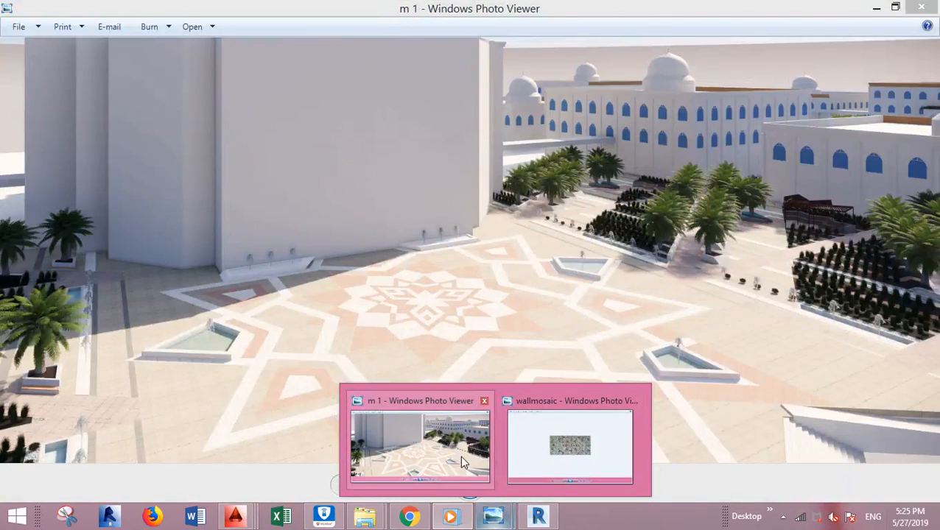
mouse_move(457, 458)
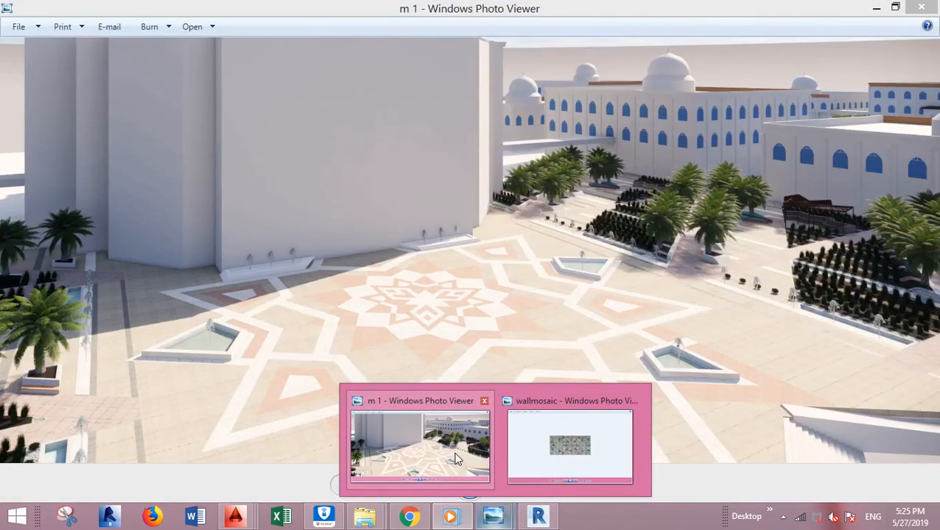
mouse_move(480, 461)
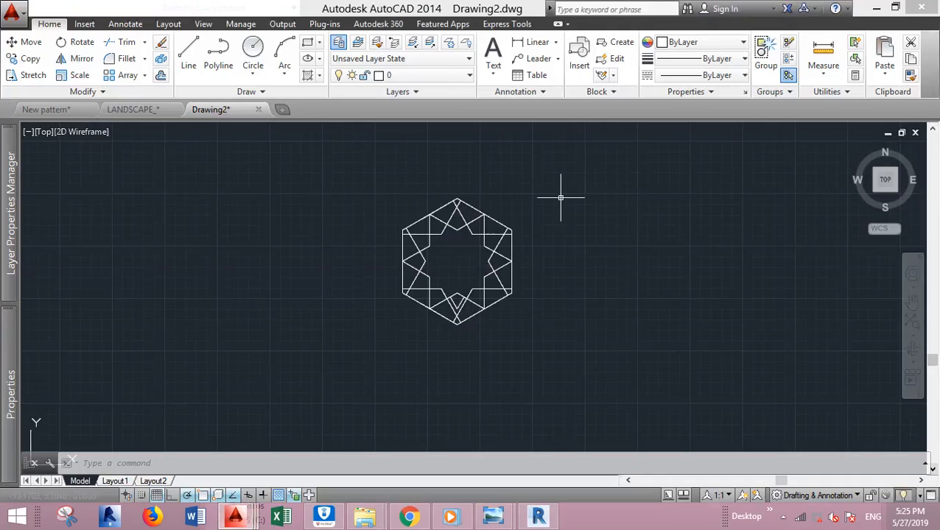
mouse_move(415, 435)
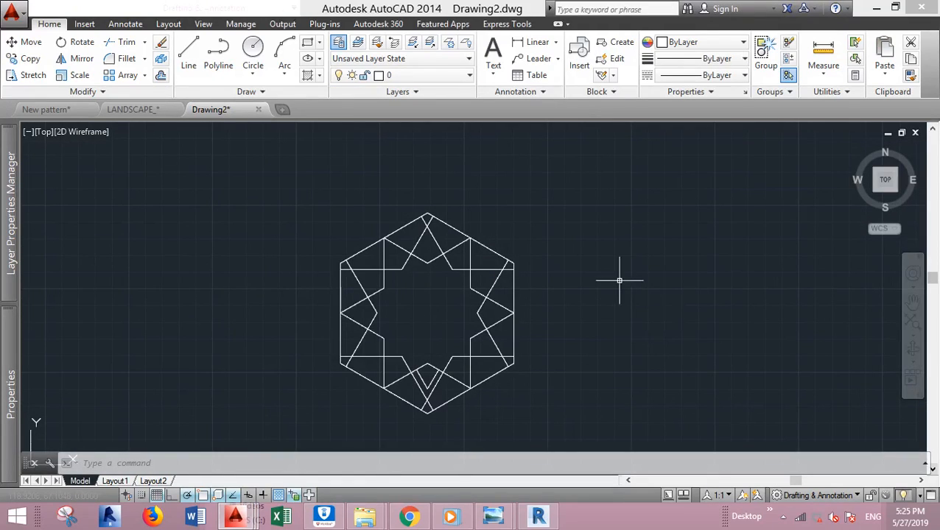
mouse_move(389, 212)
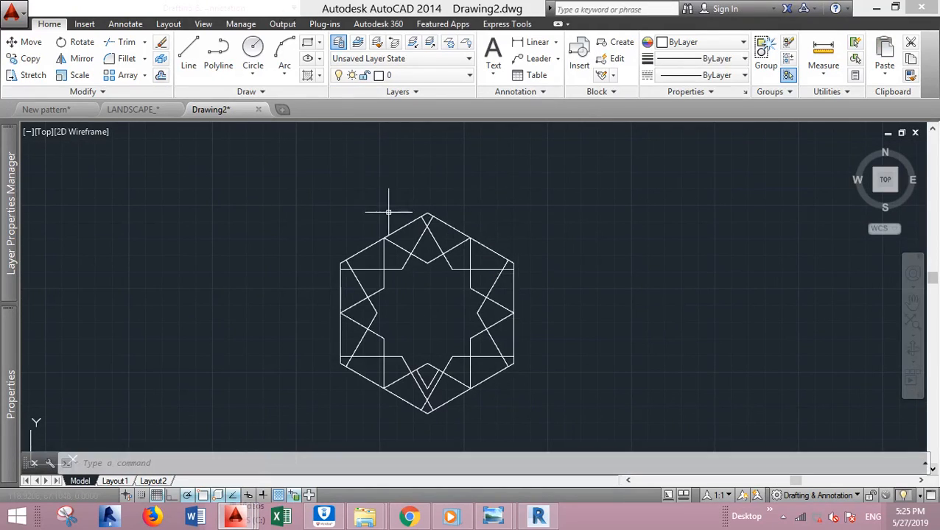
mouse_move(538, 515)
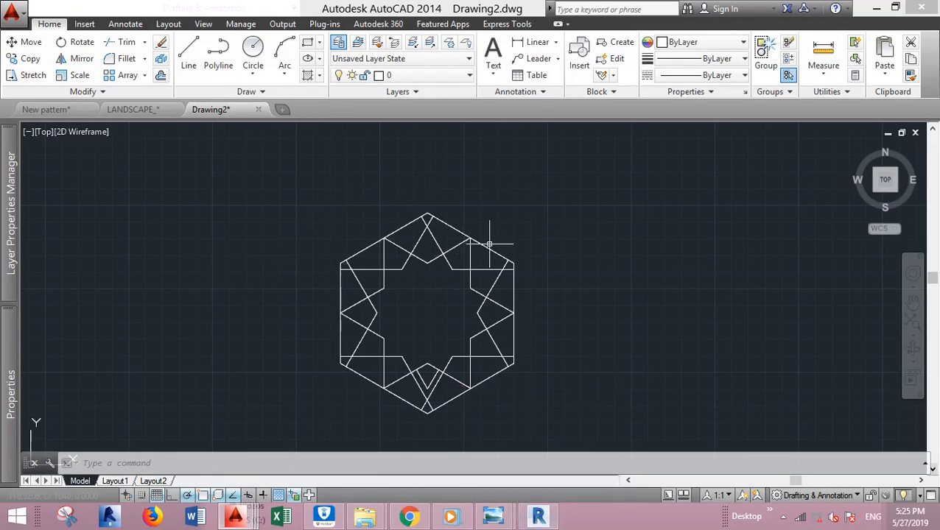
mouse_move(551, 405)
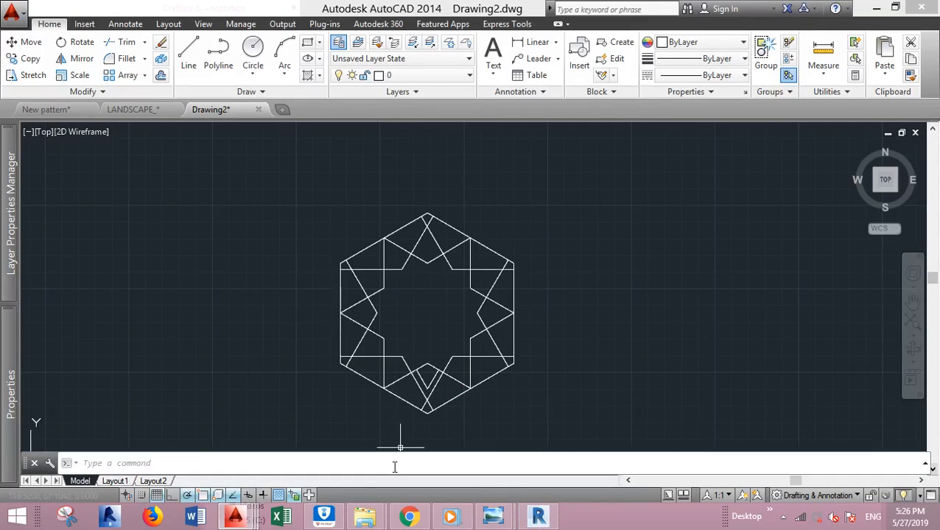
mouse_move(366, 413)
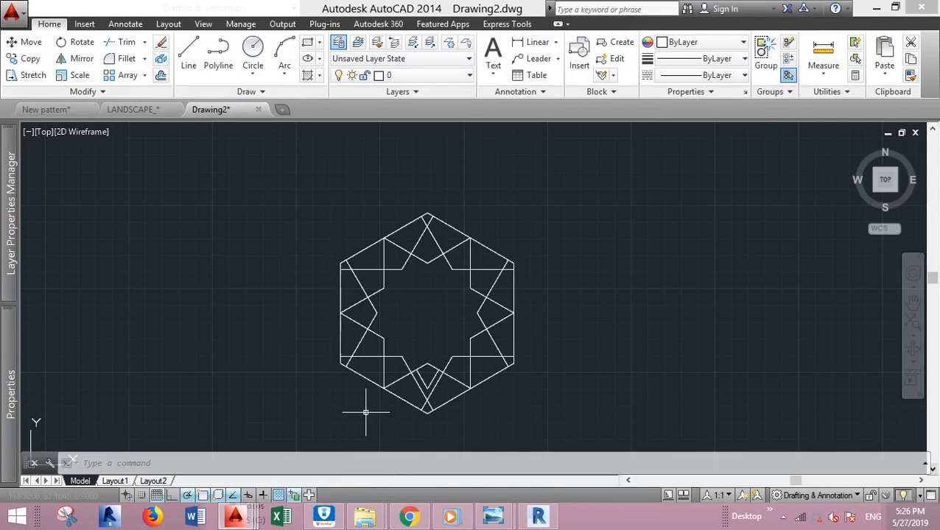
mouse_move(469, 217)
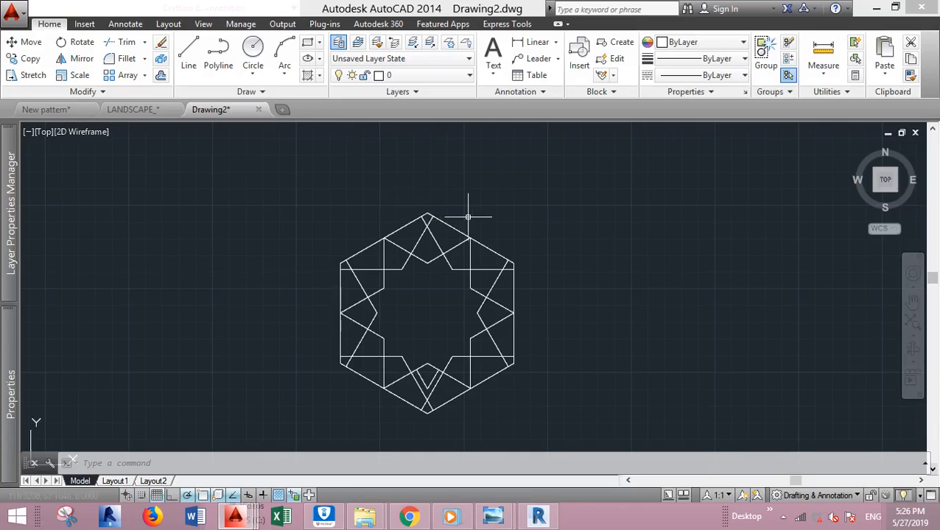
mouse_move(474, 190)
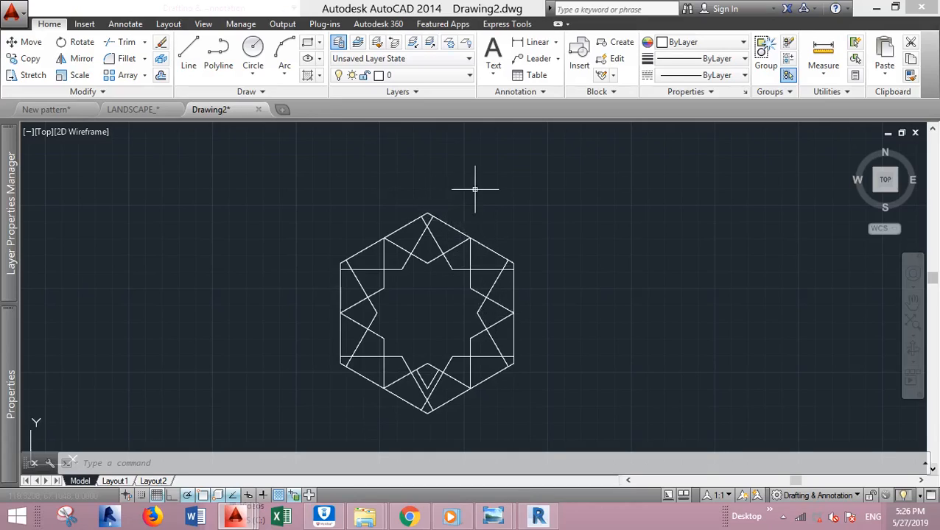
mouse_move(616, 229)
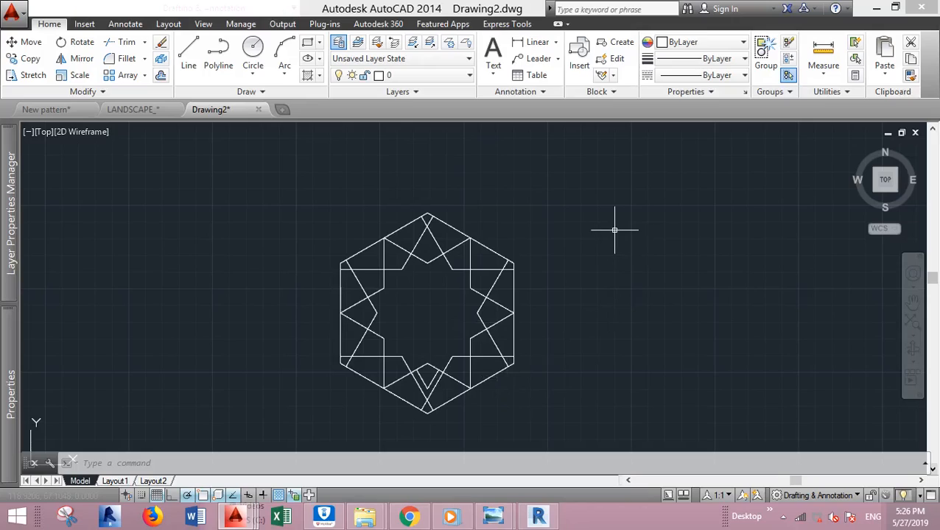
mouse_move(622, 240)
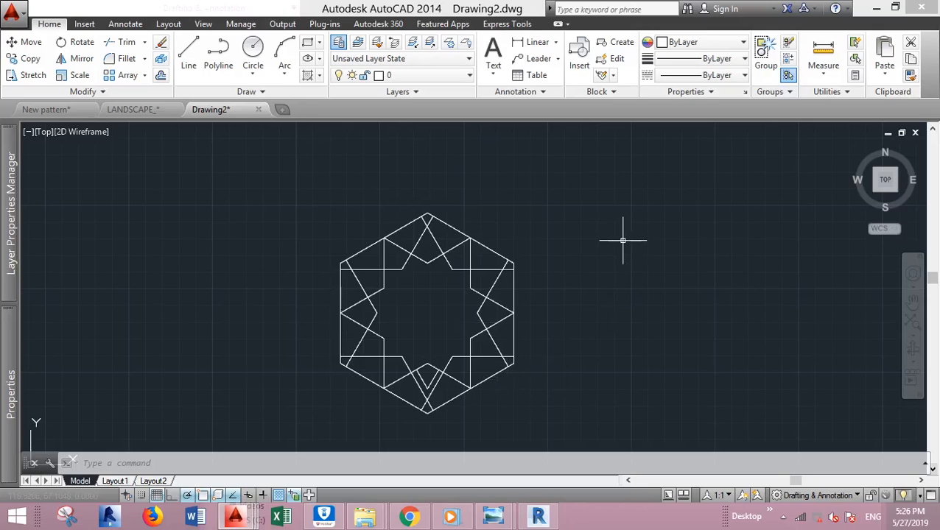
mouse_move(538, 271)
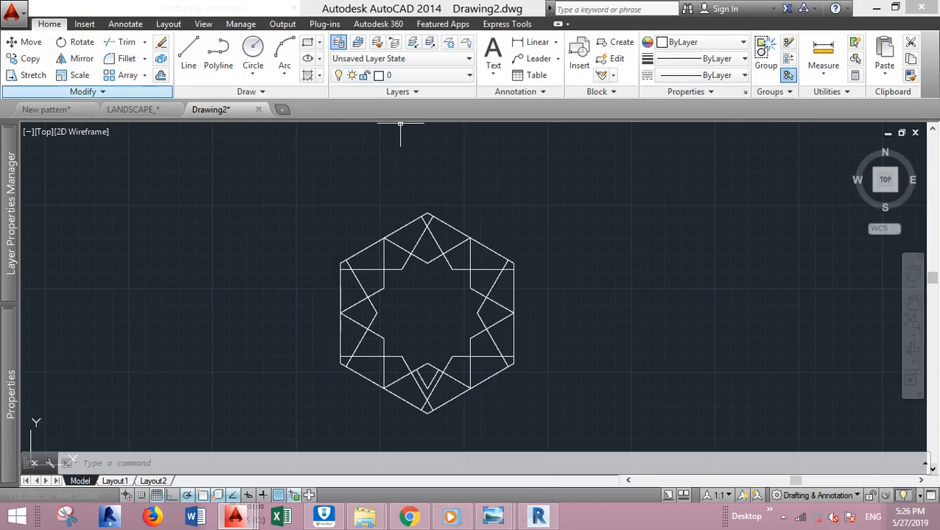
Step: Save the drawing as Drawing2.dwg in the pattern folder and return to Revit
left_click(13, 10)
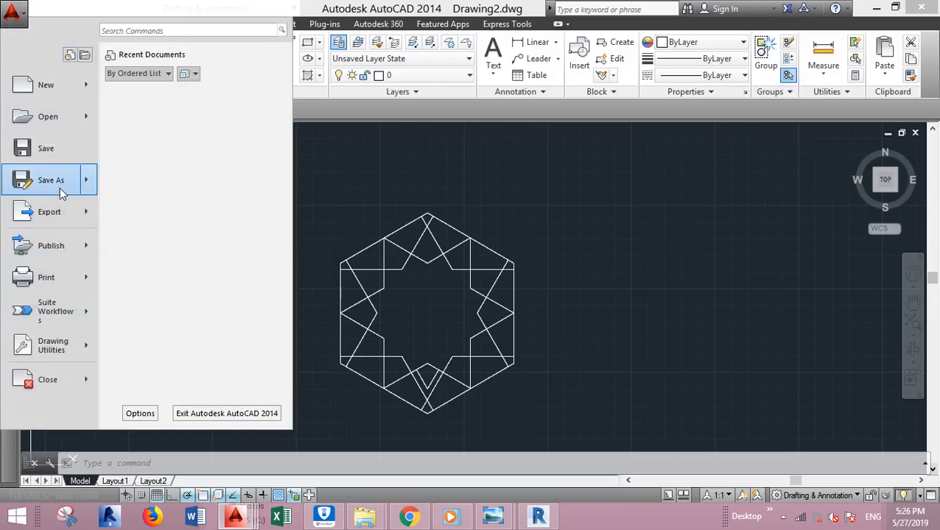
left_click(50, 180)
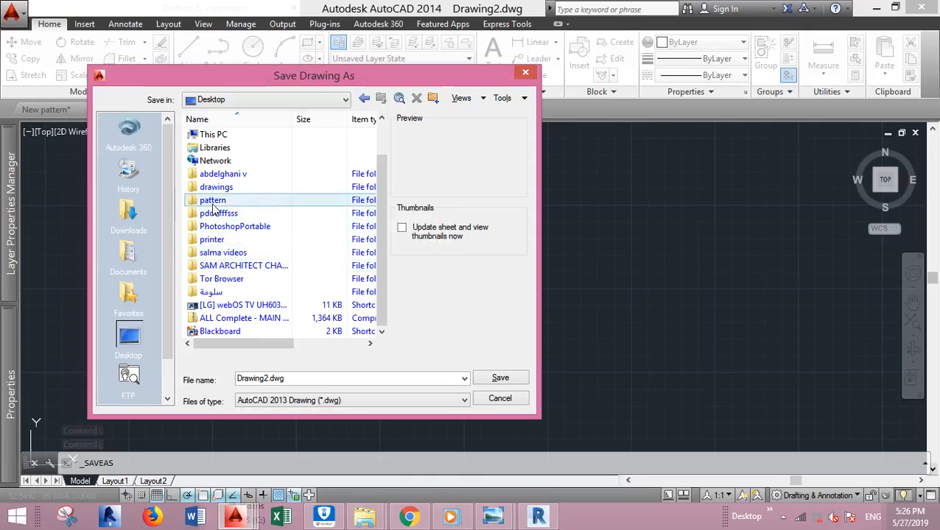
double_click(213, 200)
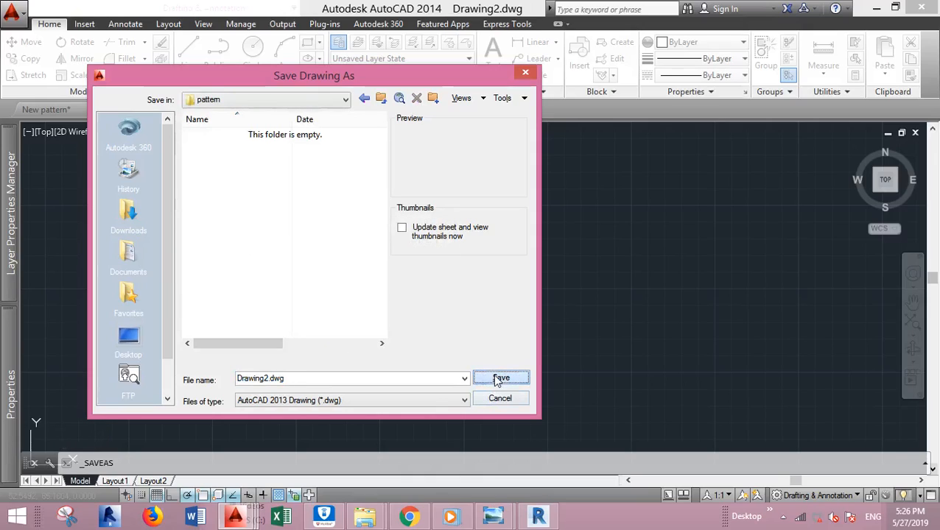
left_click(501, 377)
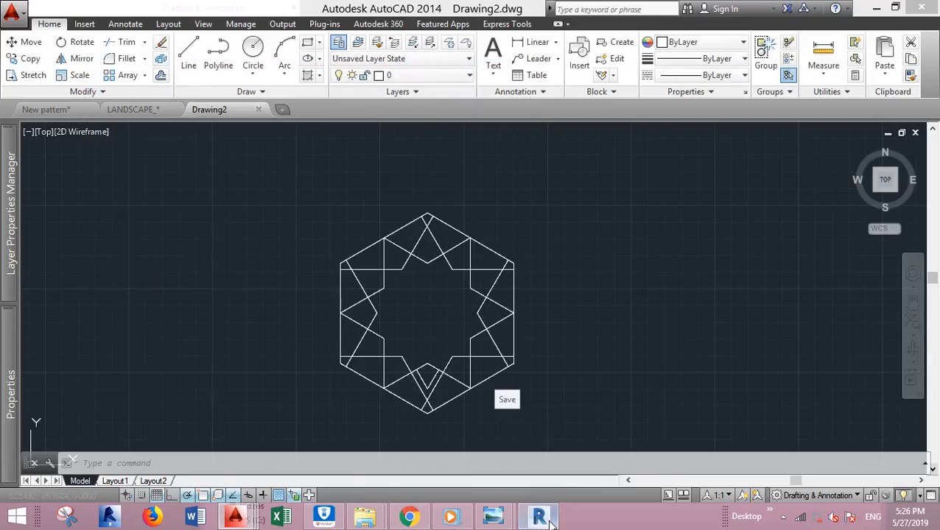
left_click(538, 516)
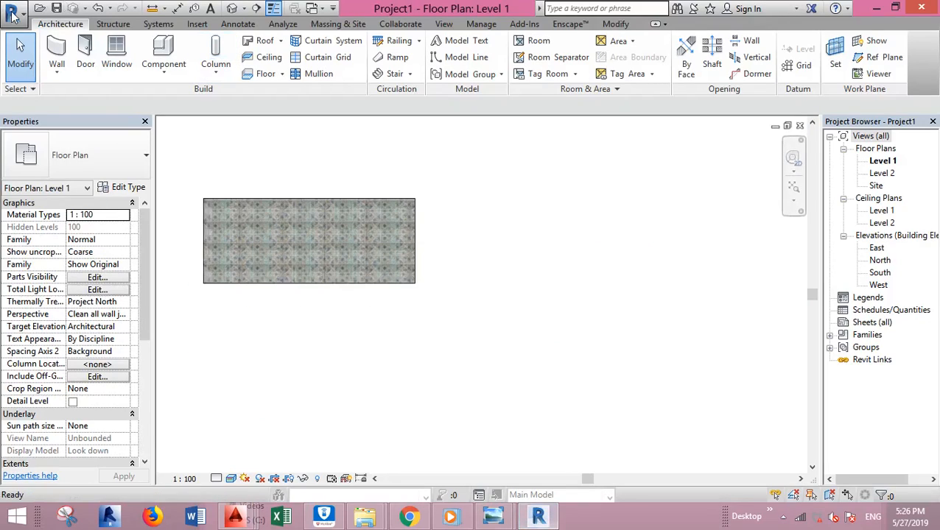
mouse_move(247, 24)
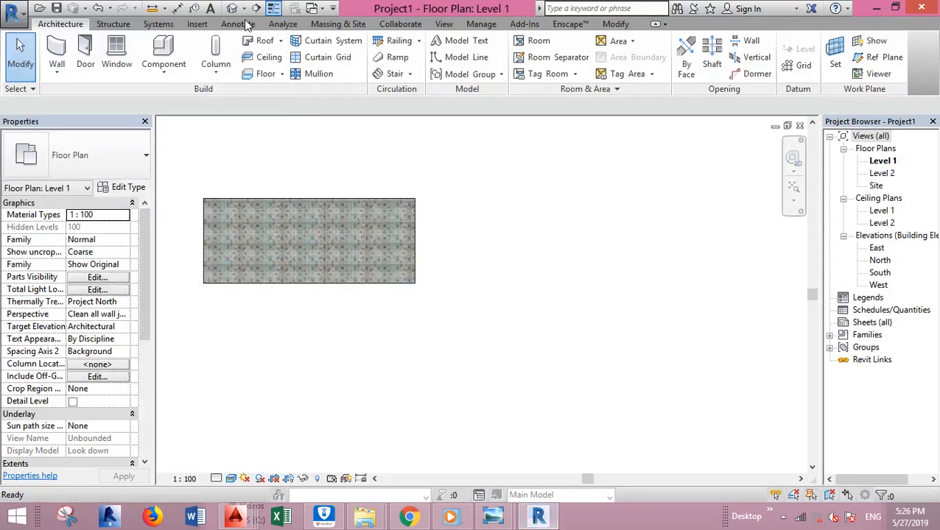
Step: Import Drawing2.dwg with Auto - Origin to Origin positioning
left_click(197, 23)
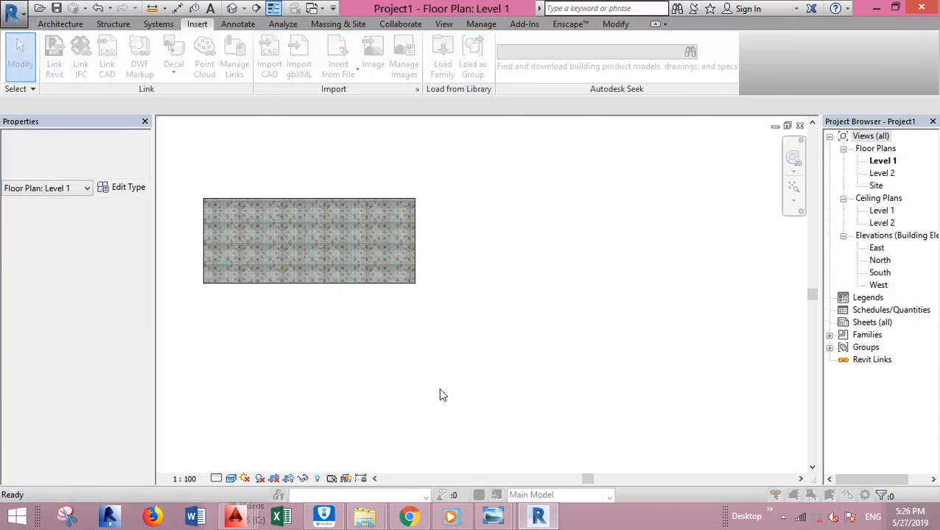
left_click(268, 56)
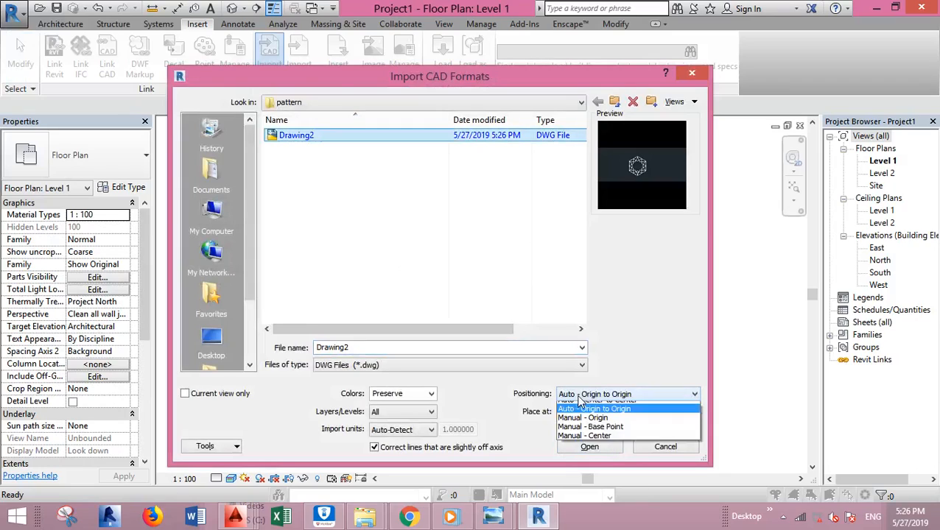
left_click(589, 446)
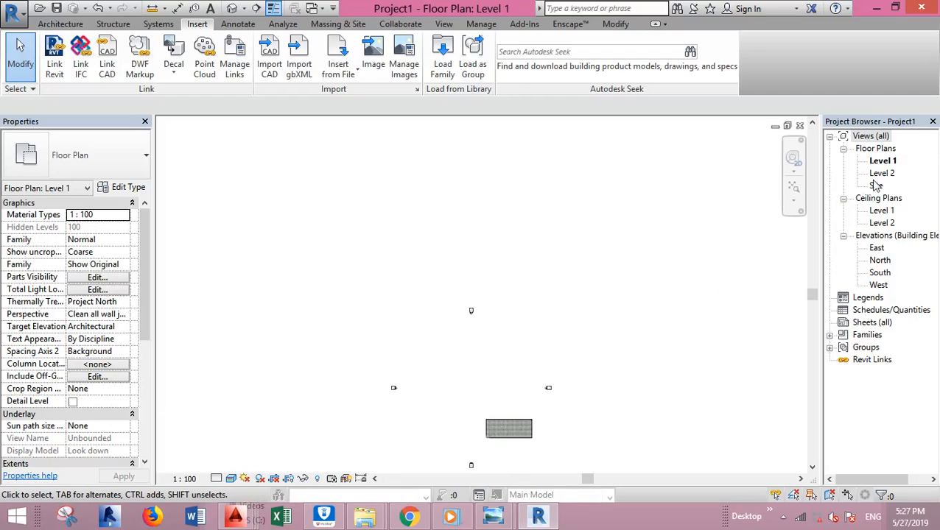
Step: Show the Site floor plan zoomed in on the imported hexagonal star pattern
double_click(877, 186)
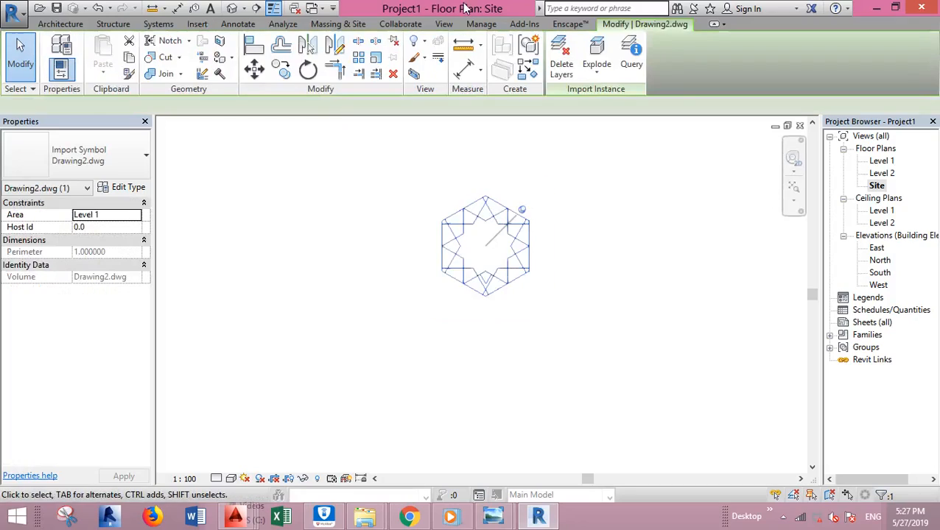
left_click(198, 24)
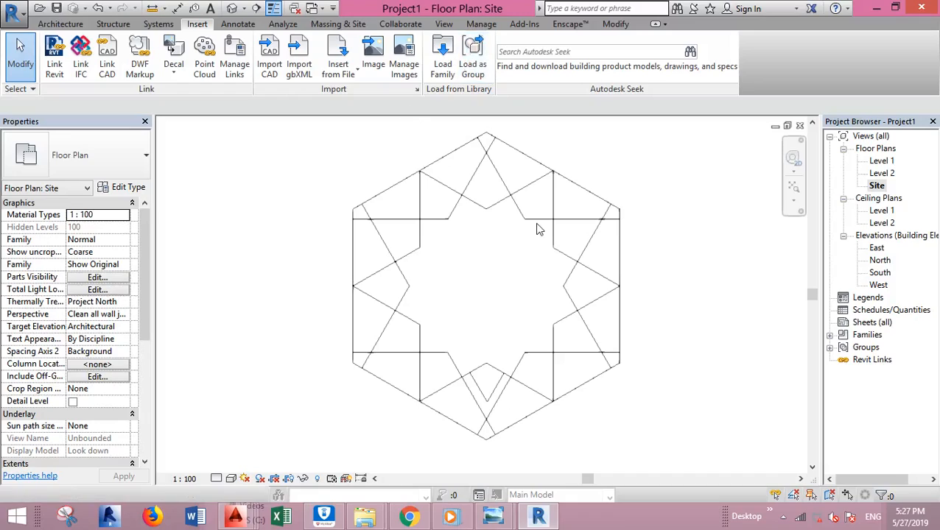
mouse_move(486, 230)
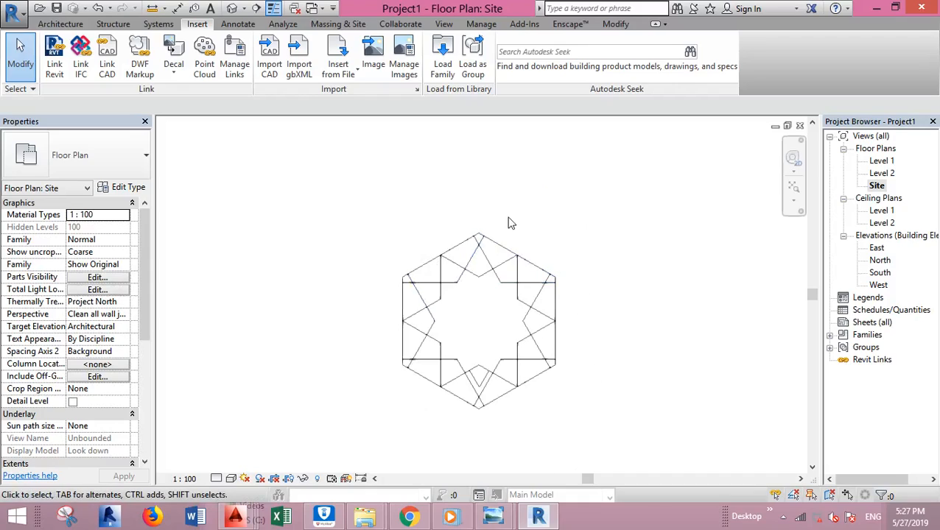
left_click(459, 243)
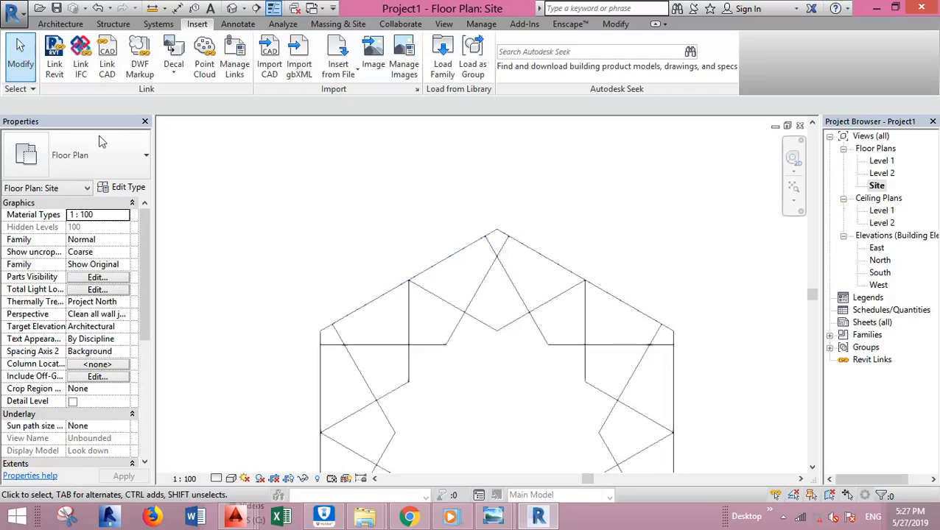
left_click(60, 24)
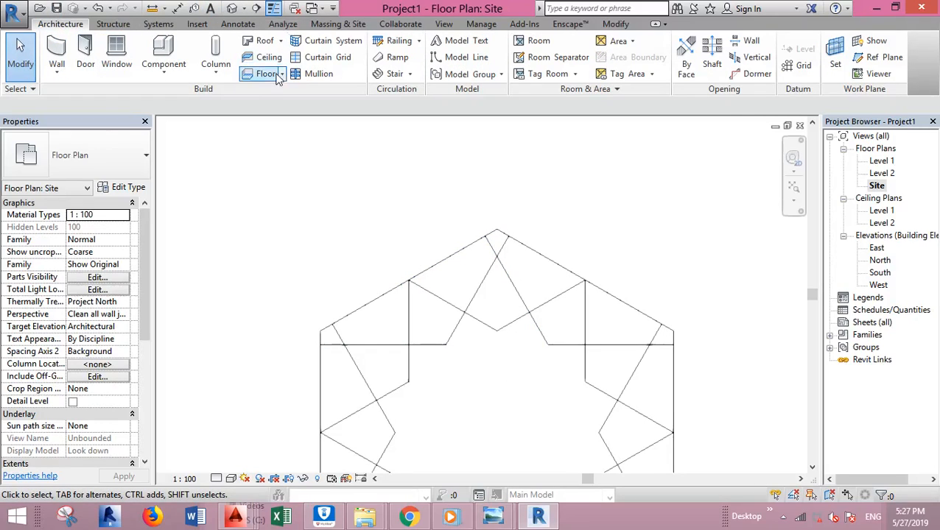
Step: Start a new floor and pan the Site plan so the whole star pattern is visible
left_click(265, 74)
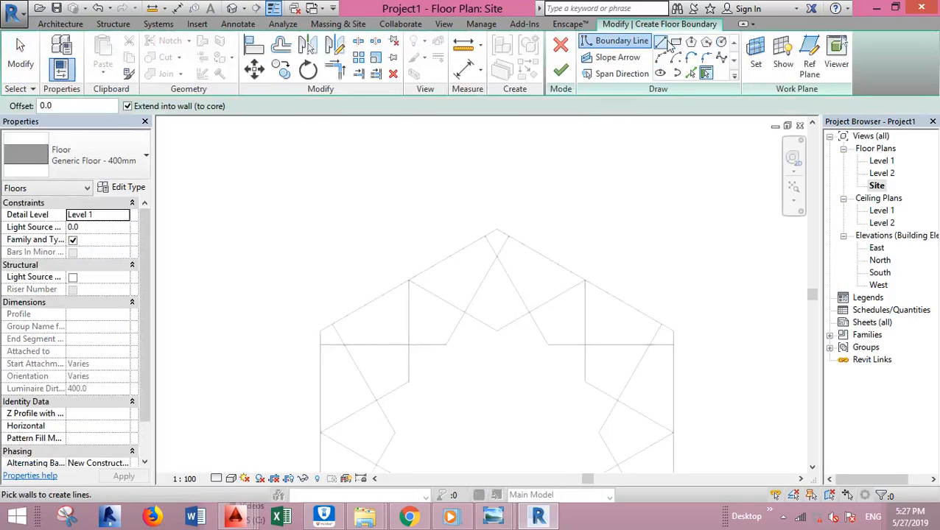
left_click_drag(494, 331, 597, 276)
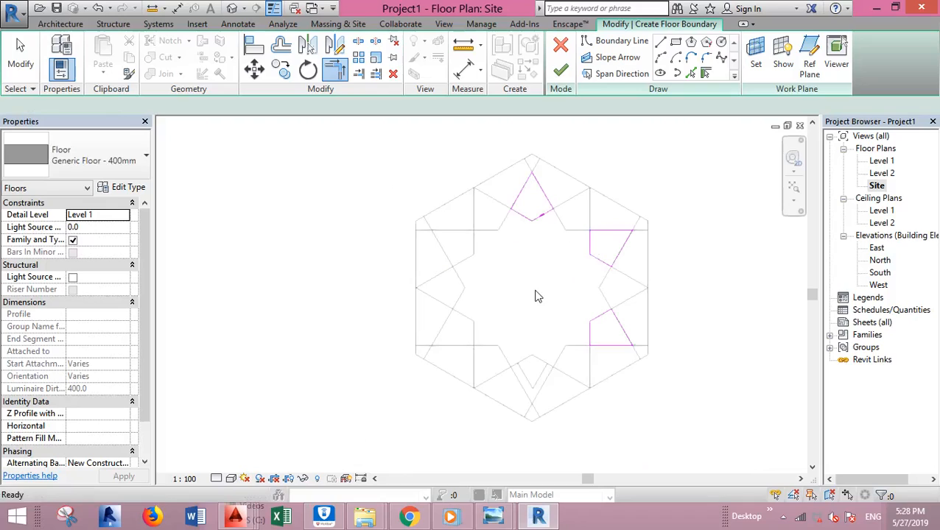
Step: Duplicate the floor type as 'star 1' and open its structure layer's Material Browser
left_click(128, 186)
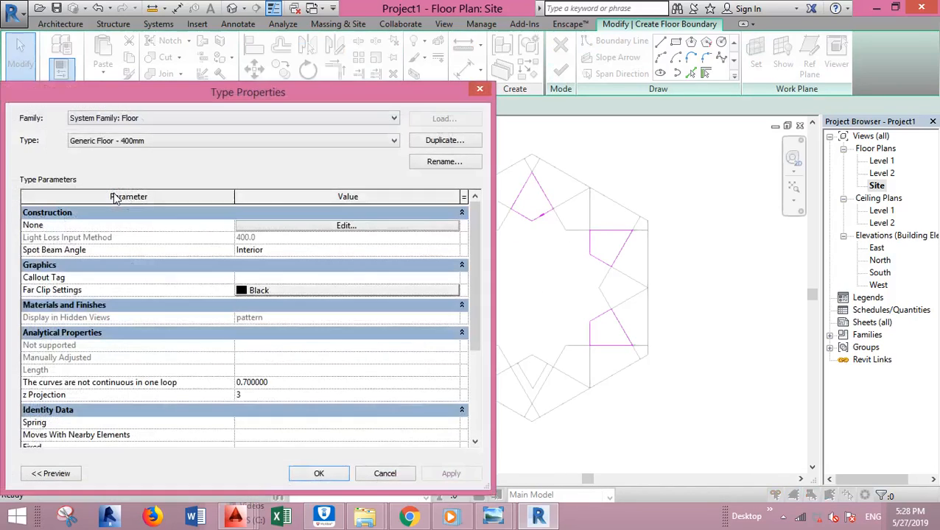
left_click(445, 140)
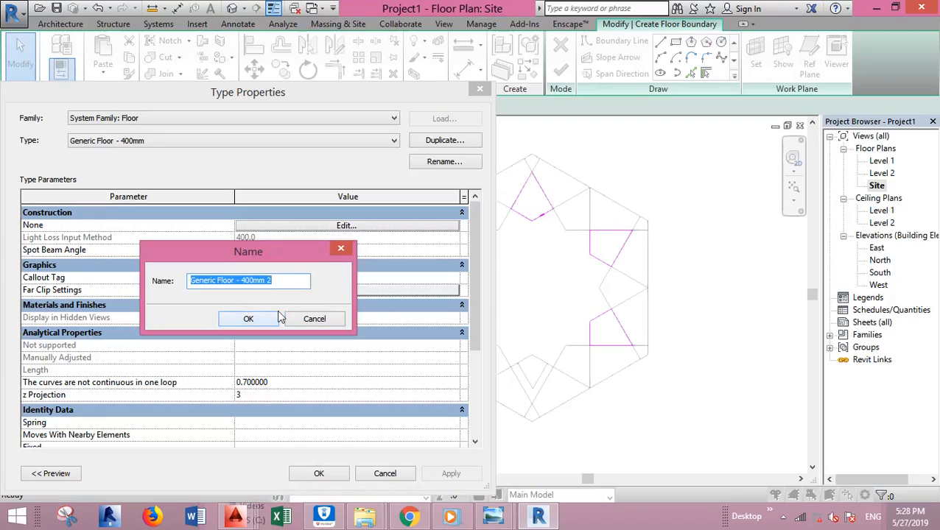
type("star 1")
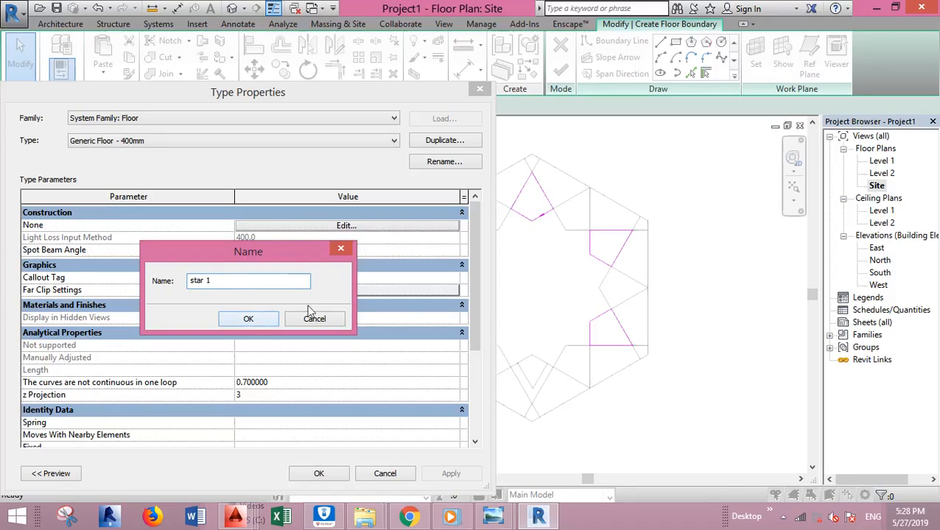
left_click(248, 318)
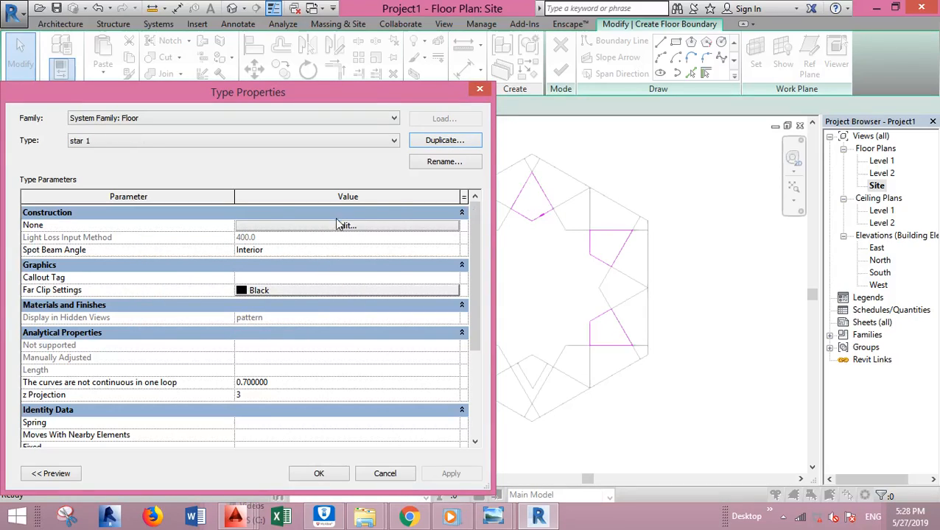
left_click(346, 224)
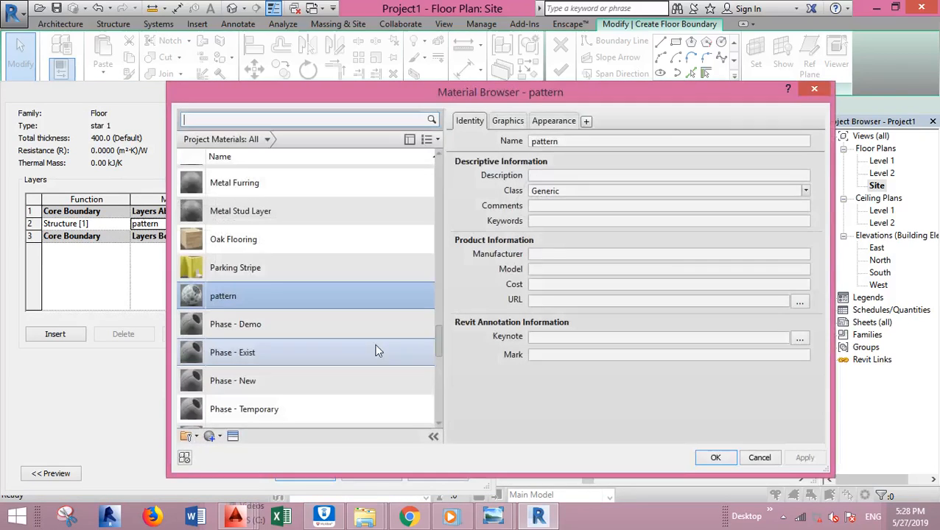
left_click(212, 436)
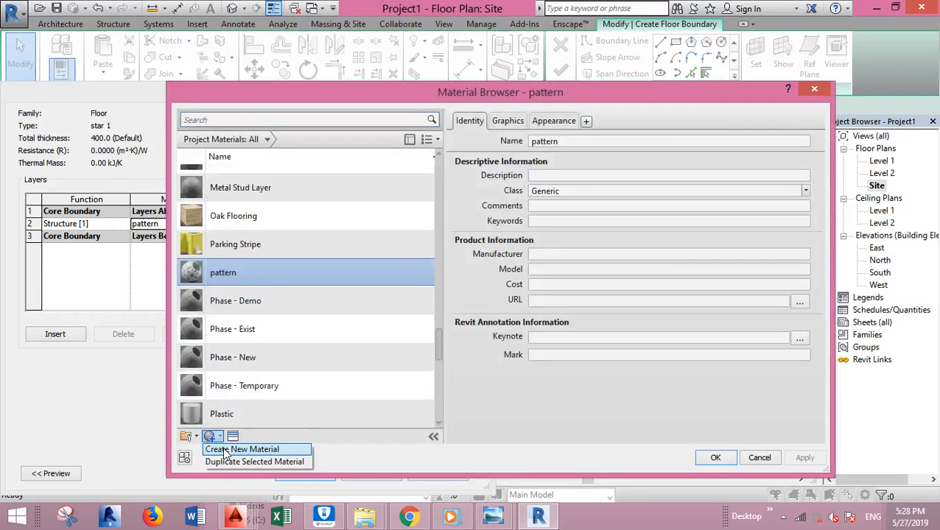
Step: Create a new blank material and rename it 'star 1'
left_click(242, 450)
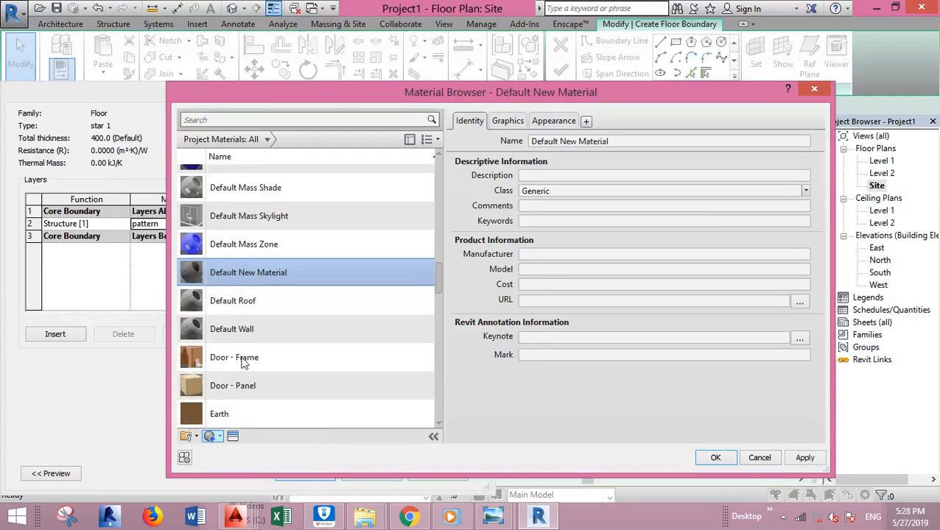
right_click(248, 271)
type("s")
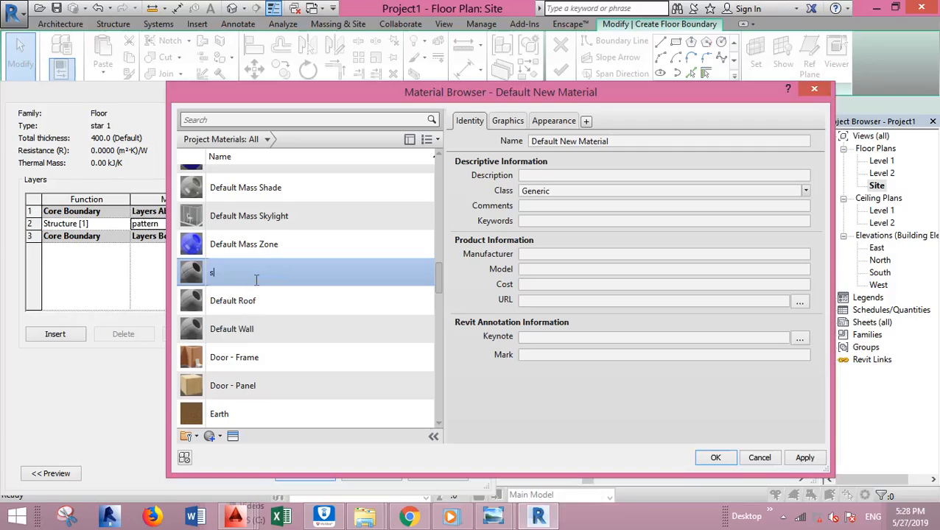
type("tar 1")
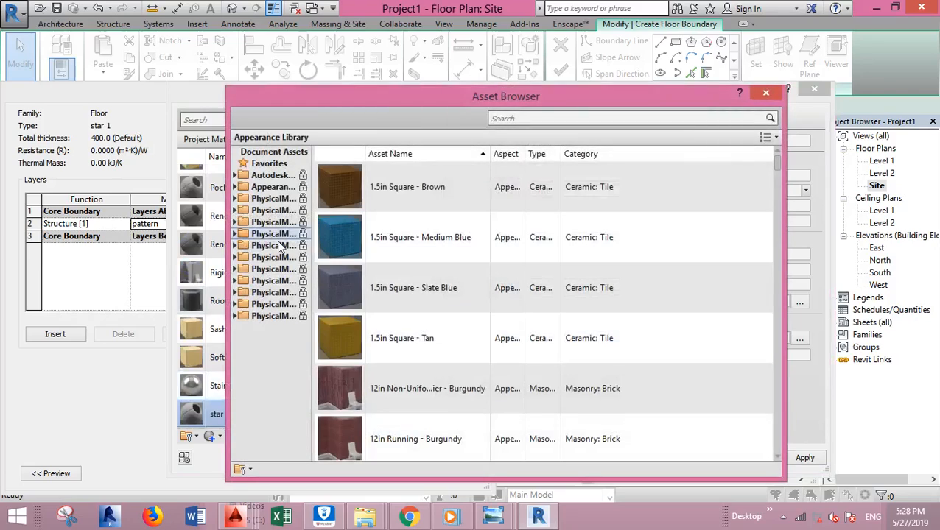
Step: Browse the appearance library to Flooring > Tile and choose the Terra Cotta appearance
left_click(234, 187)
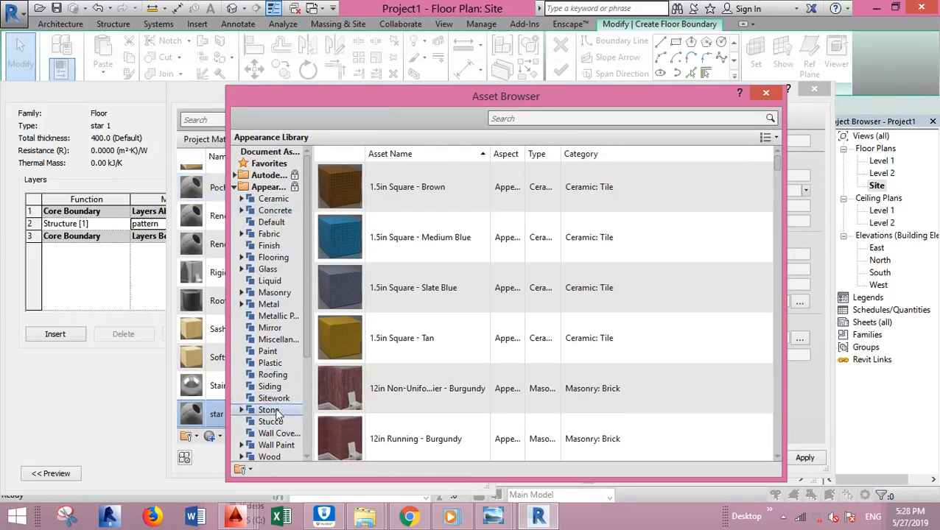
left_click(274, 339)
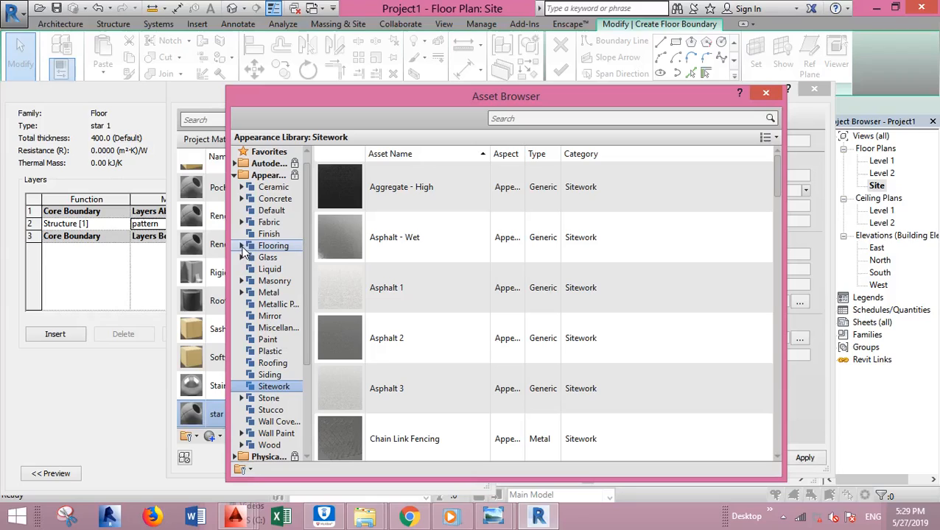
left_click(274, 244)
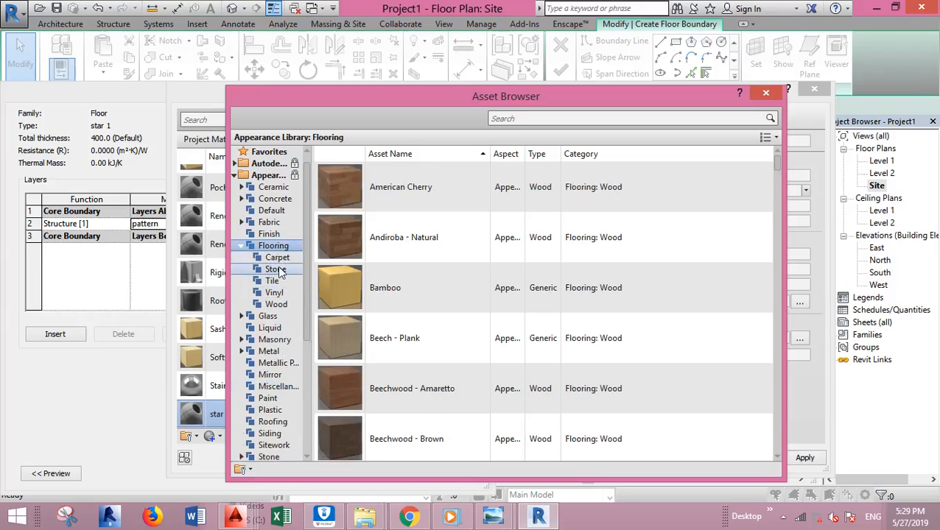
left_click(276, 268)
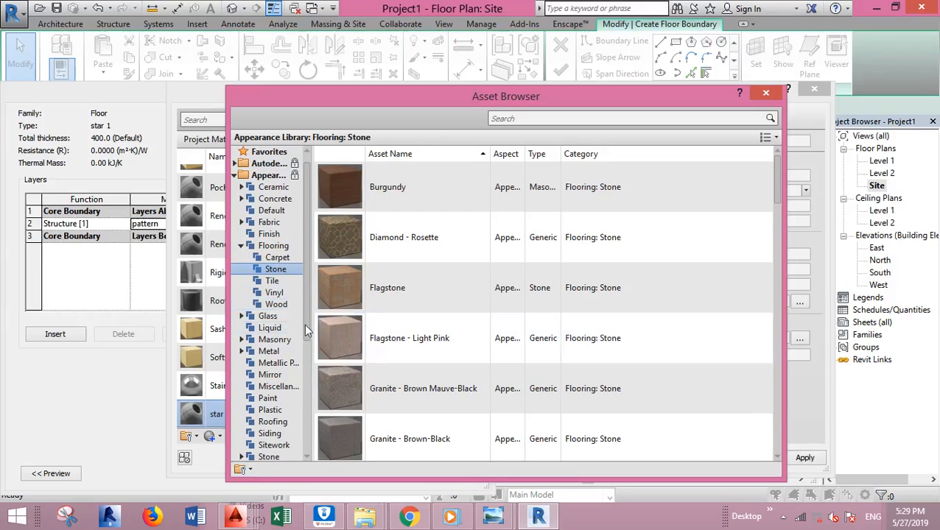
left_click(271, 279)
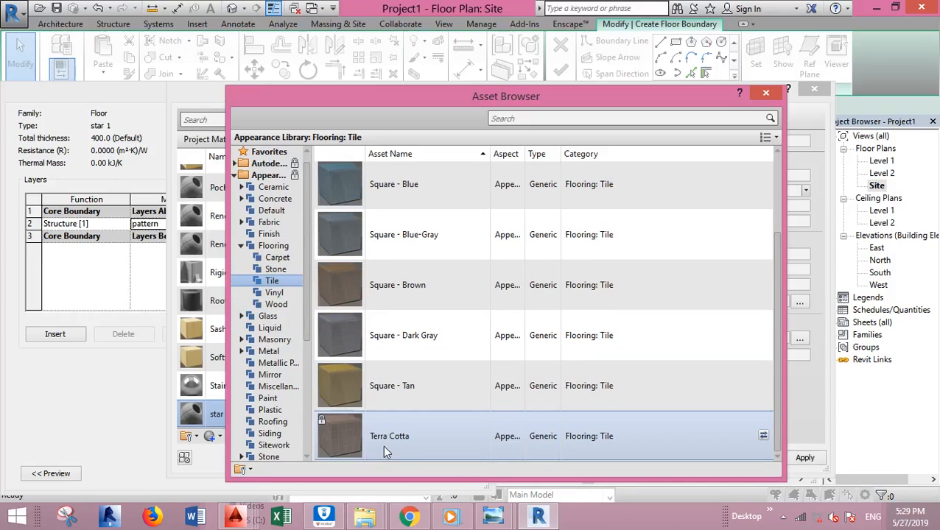
left_click(389, 436)
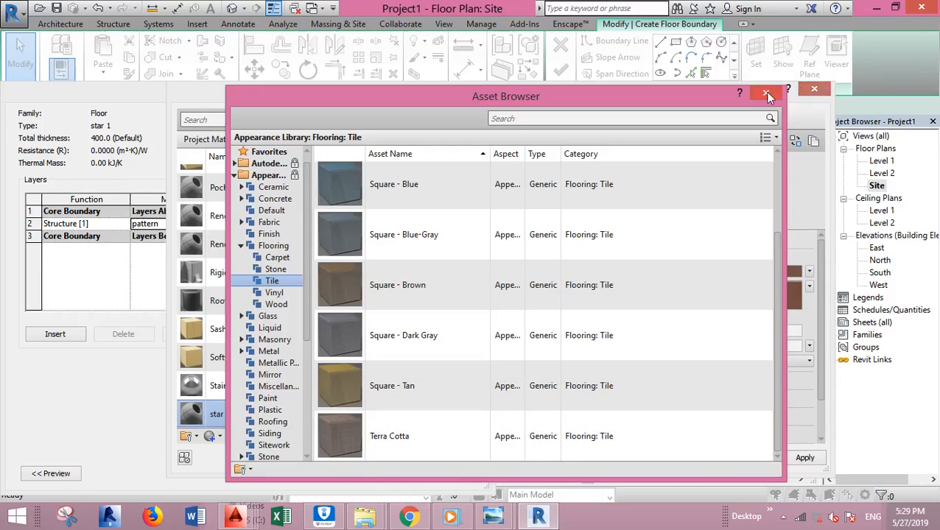
Step: Apply Terra Cotta to the star 1 material, accept it and select the tile floor pieces
left_click(769, 98)
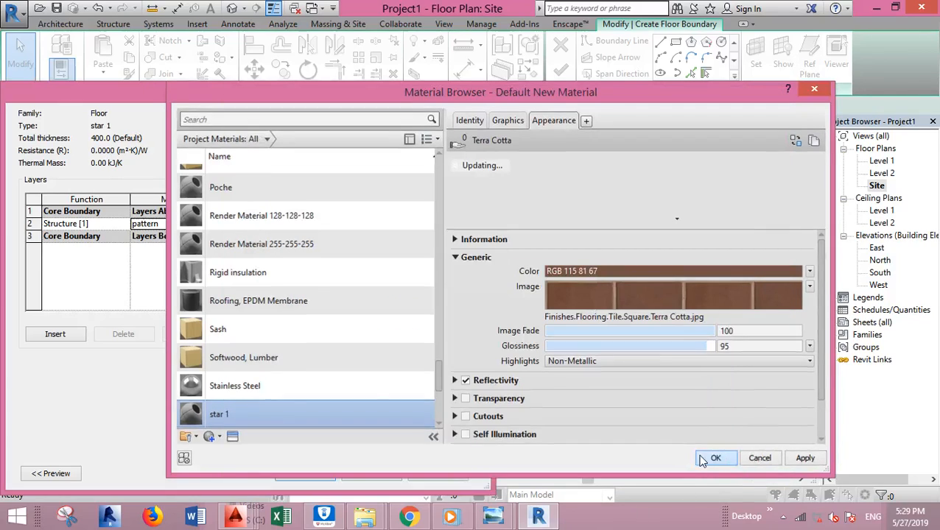
left_click(716, 456)
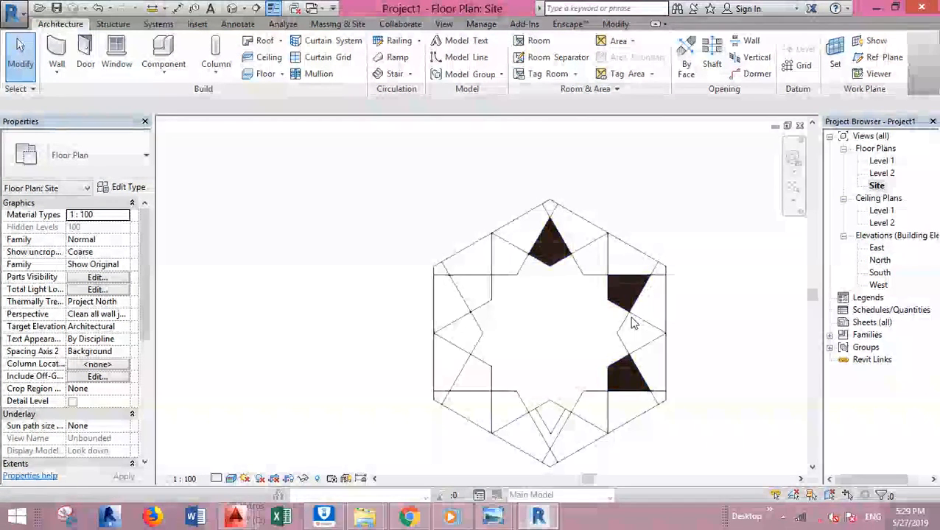
left_click(634, 323)
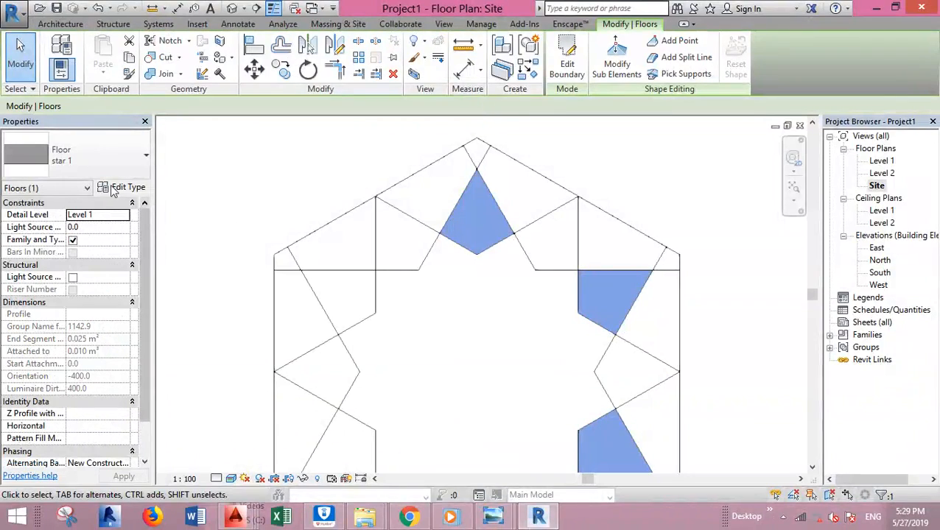
Step: Reopen the star 1 material's Appearance settings and bring up its Terra Cotta texture image
left_click(128, 187)
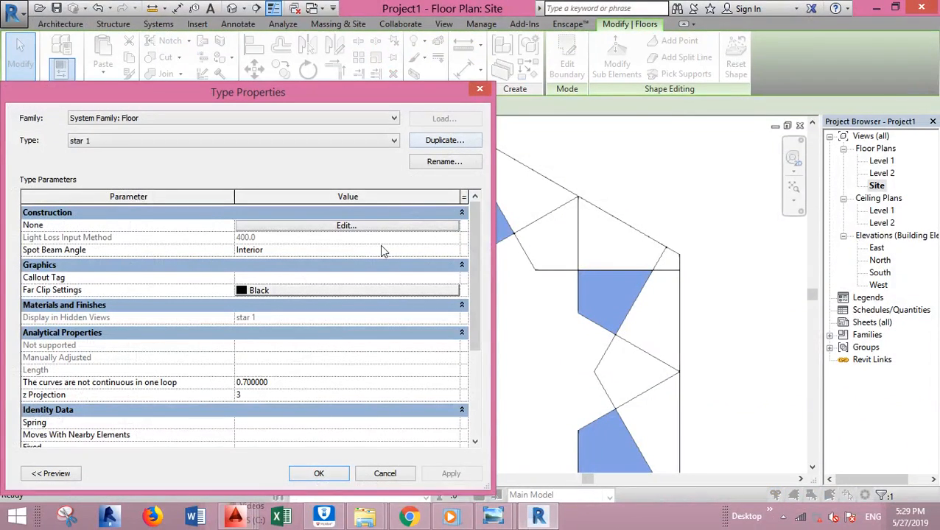
left_click(346, 226)
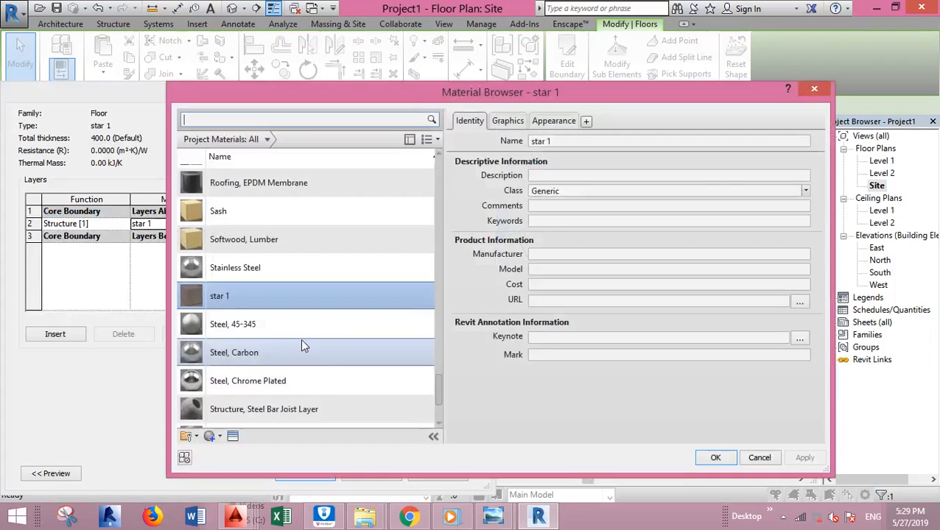
left_click(554, 121)
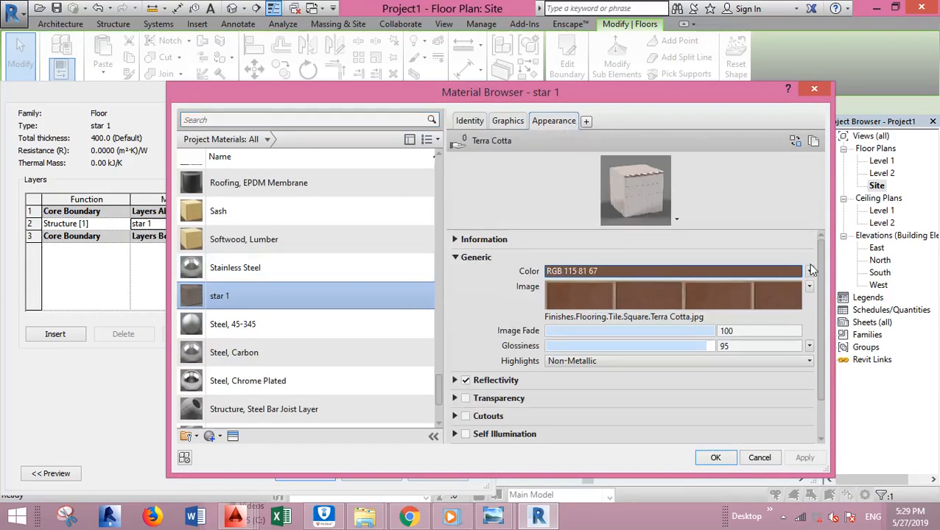
mouse_move(808, 286)
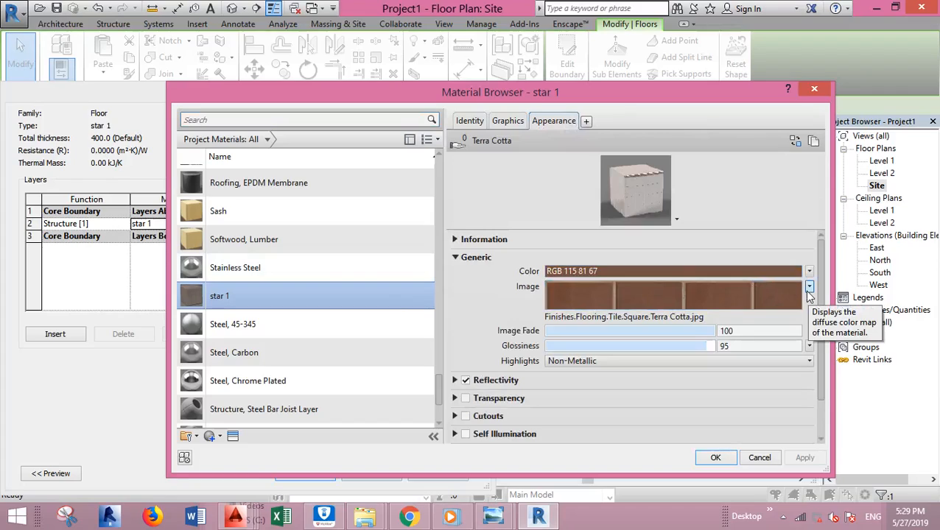
mouse_move(445, 283)
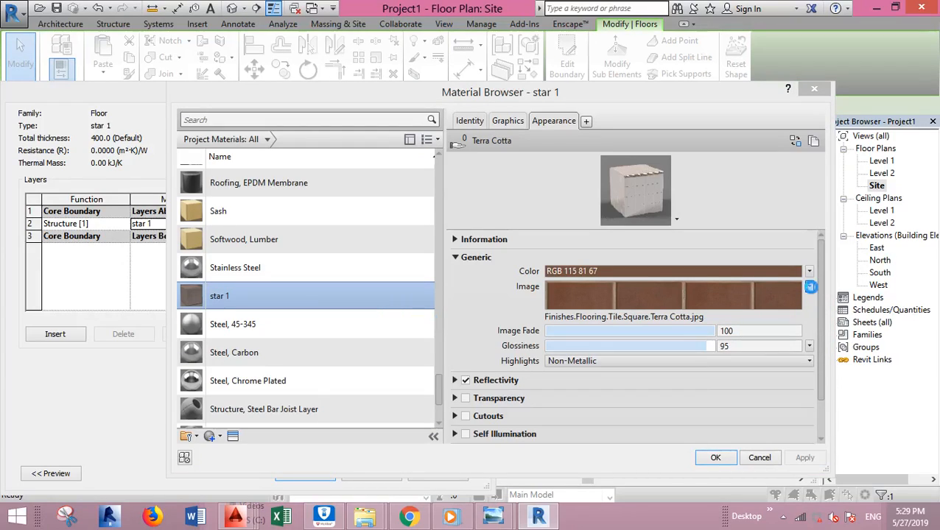
left_click(810, 286)
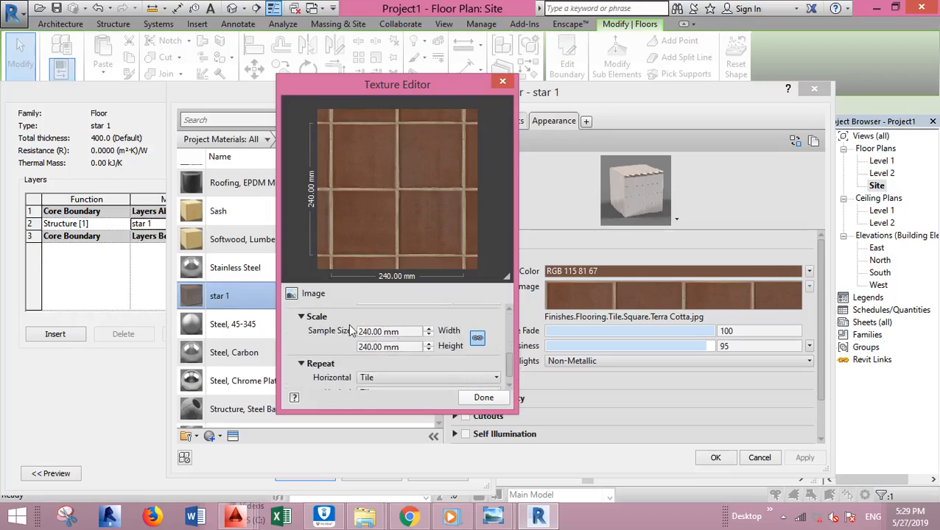
Step: Set the Terra Cotta texture width to 20 mm and confirm the material and layer settings
triple_click(389, 331)
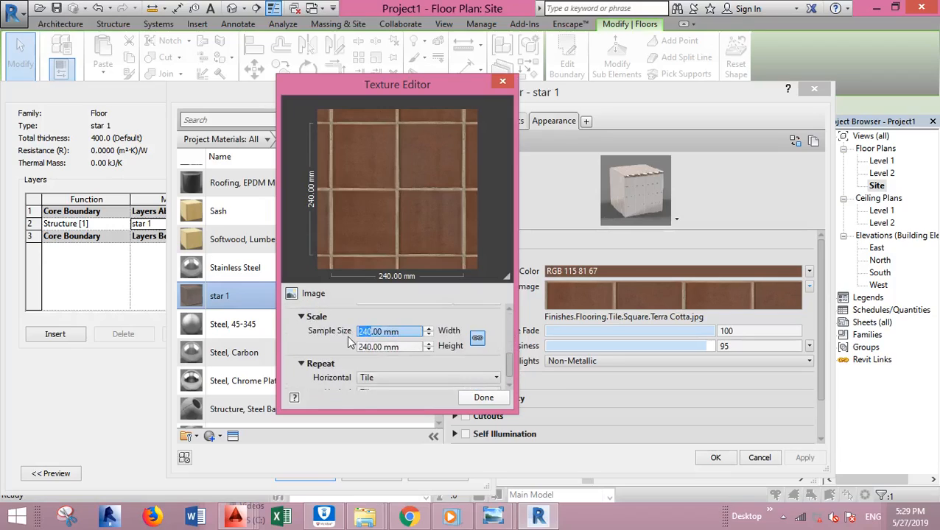
mouse_move(391, 330)
type("20")
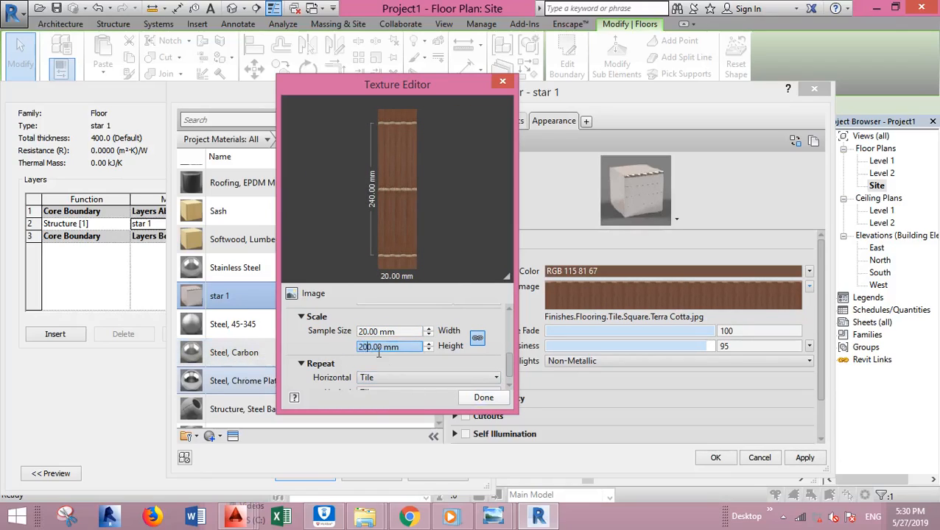
left_click(484, 397)
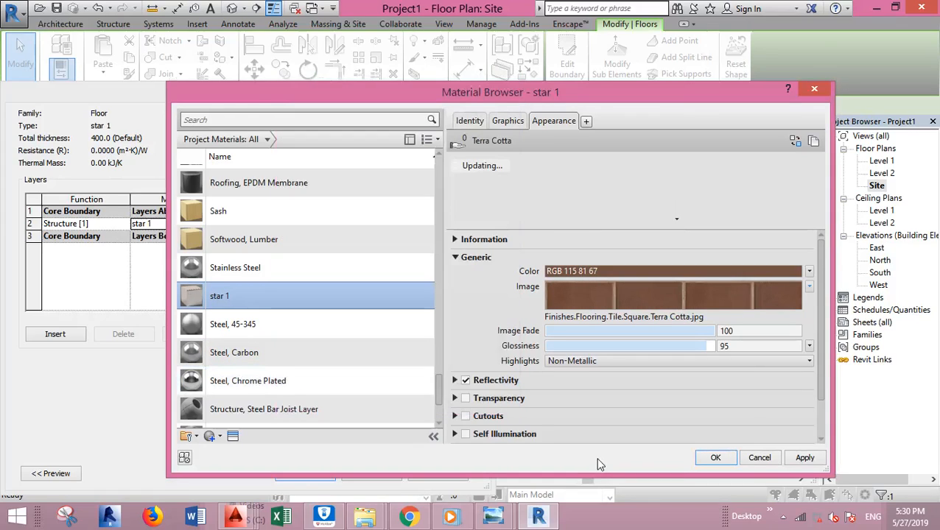
left_click(715, 457)
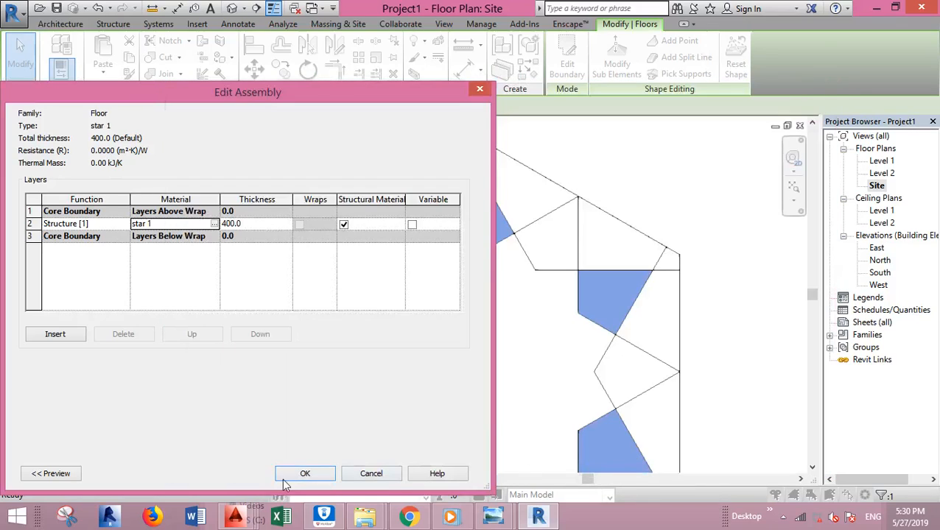
left_click(305, 475)
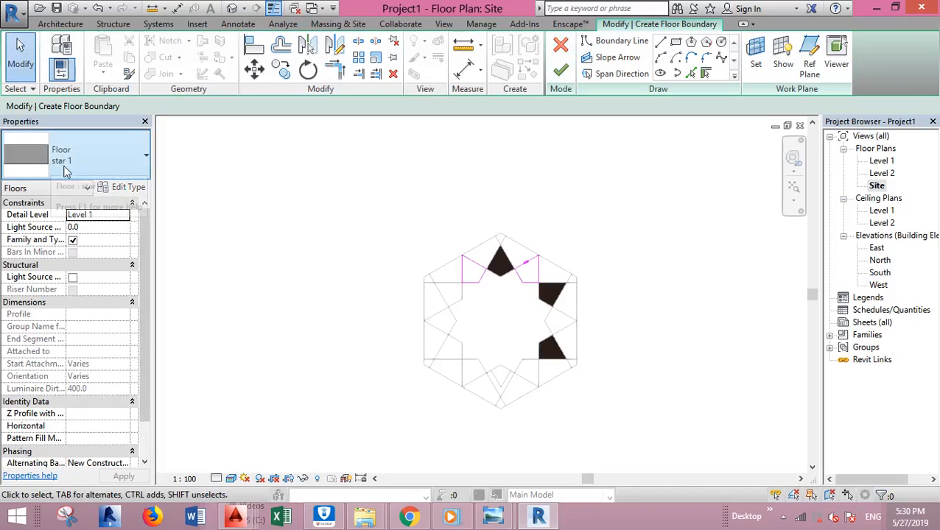
Step: Bring up the star 1 floor type's properties during the new boundary sketch
left_click(126, 185)
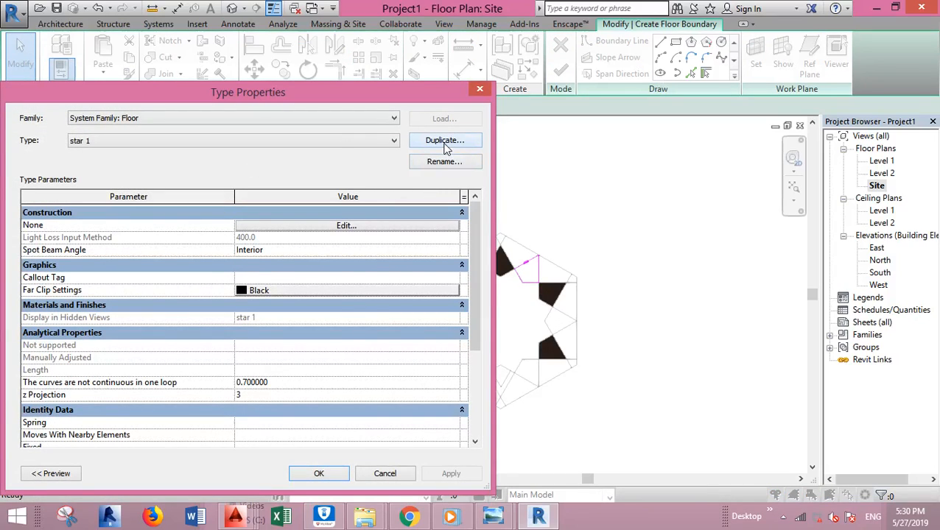
Step: Duplicate star 1 as floor type 'star 2' and duplicate Default New Material as 'star2'
left_click(445, 140)
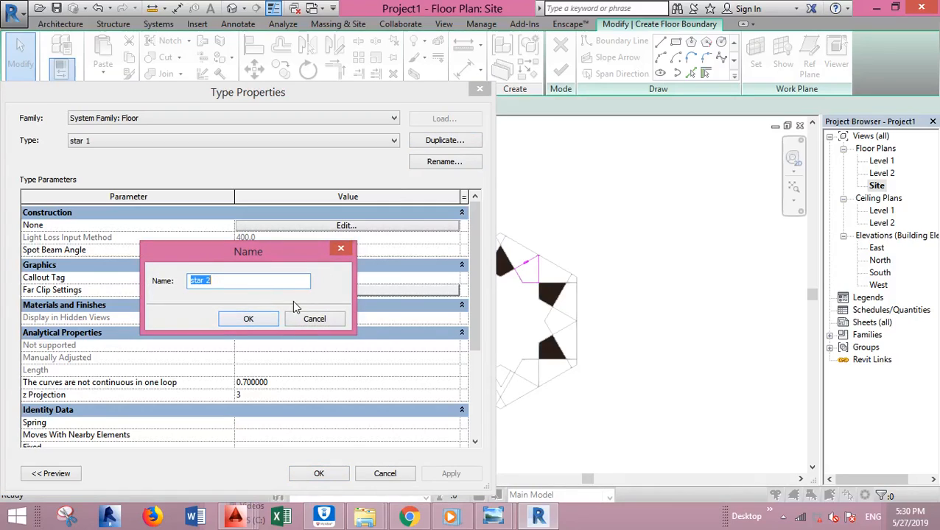
left_click(247, 319)
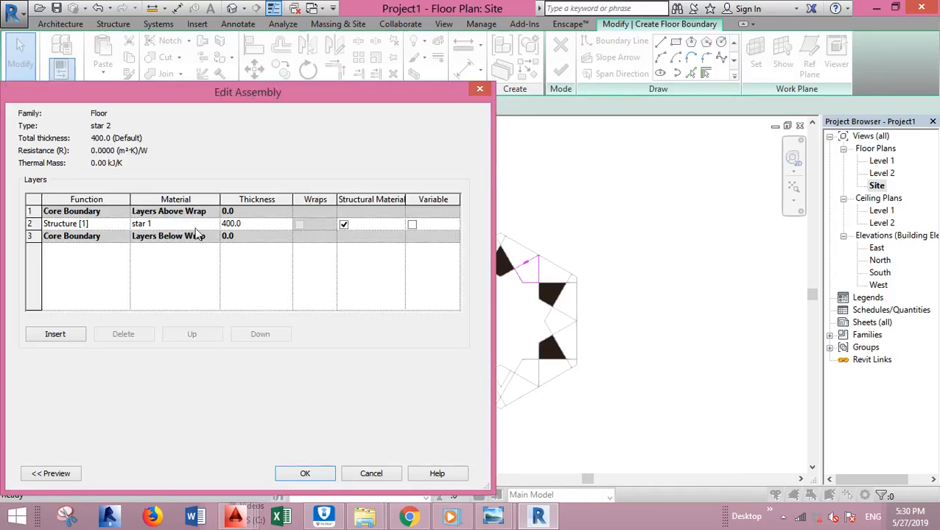
left_click(175, 224)
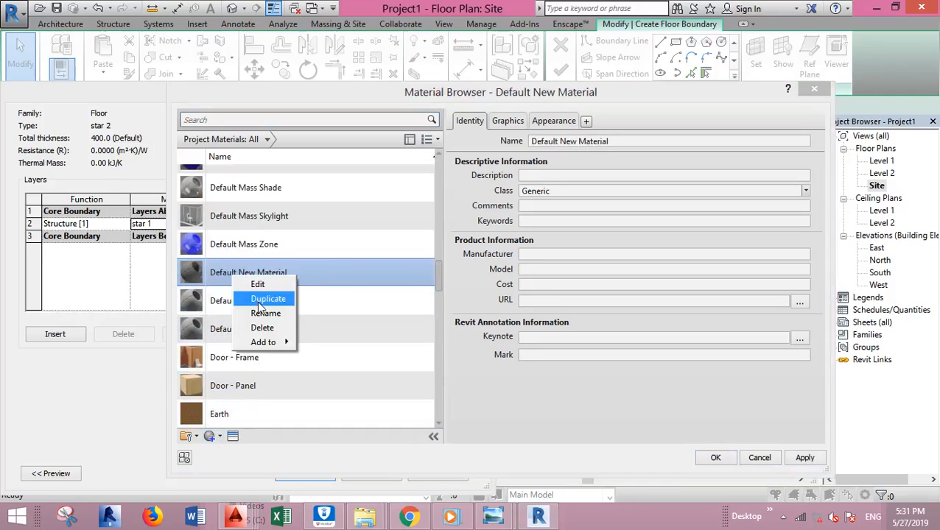
left_click(265, 312)
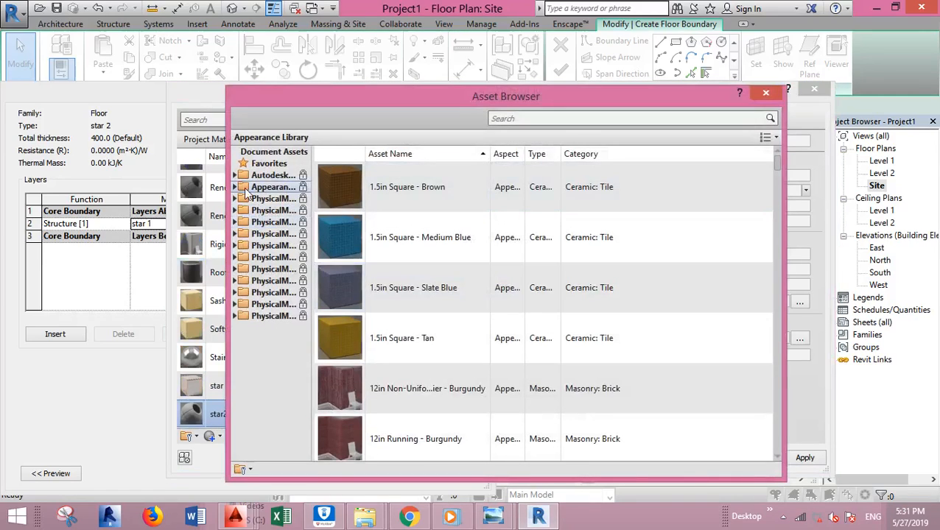
Step: Pick an appearance asset for star2 and confirm the star 2 floor layers
left_click(241, 186)
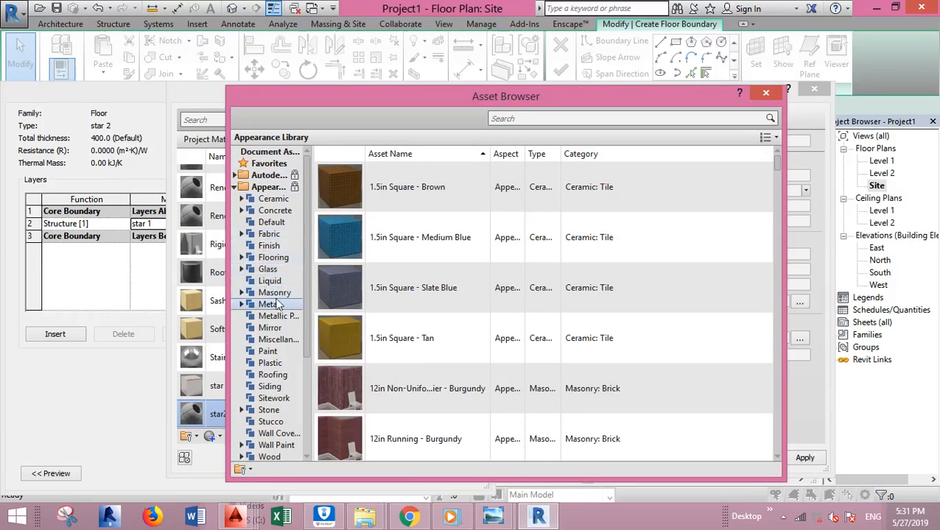
left_click(275, 257)
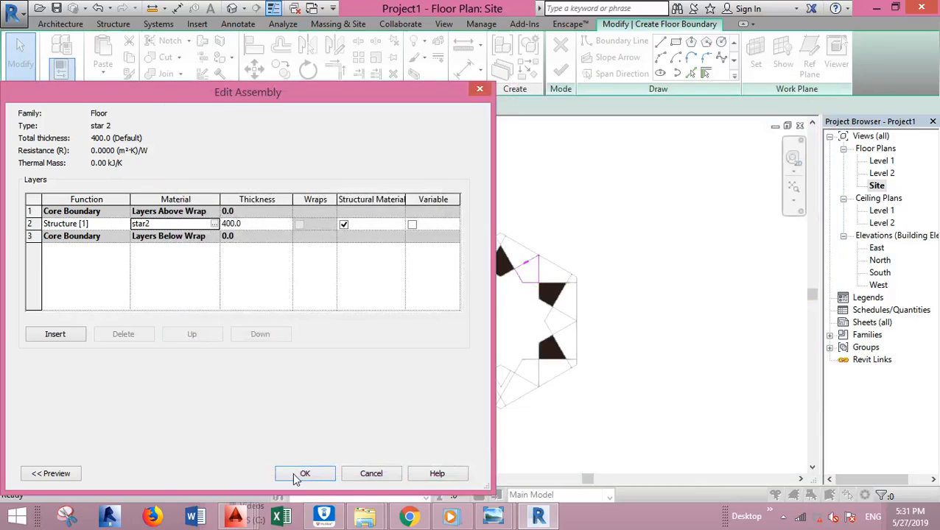
left_click(304, 474)
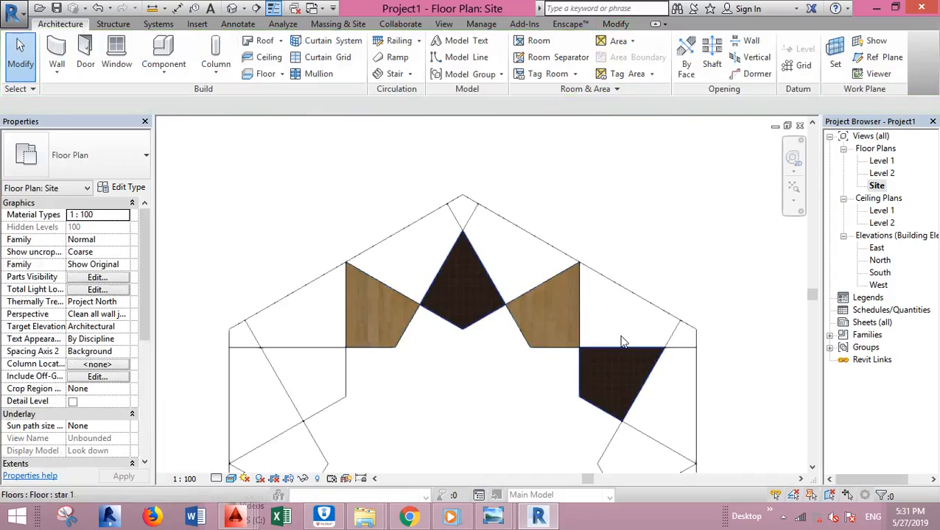
Step: Clear the selection and review the wood star 2 pieces beside the dark tile triangles
left_click(545, 286)
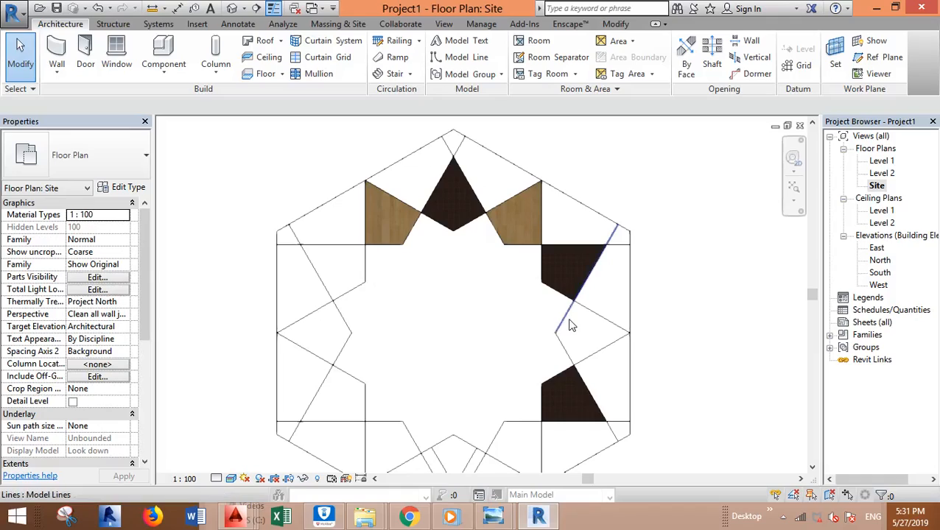
left_click(575, 327)
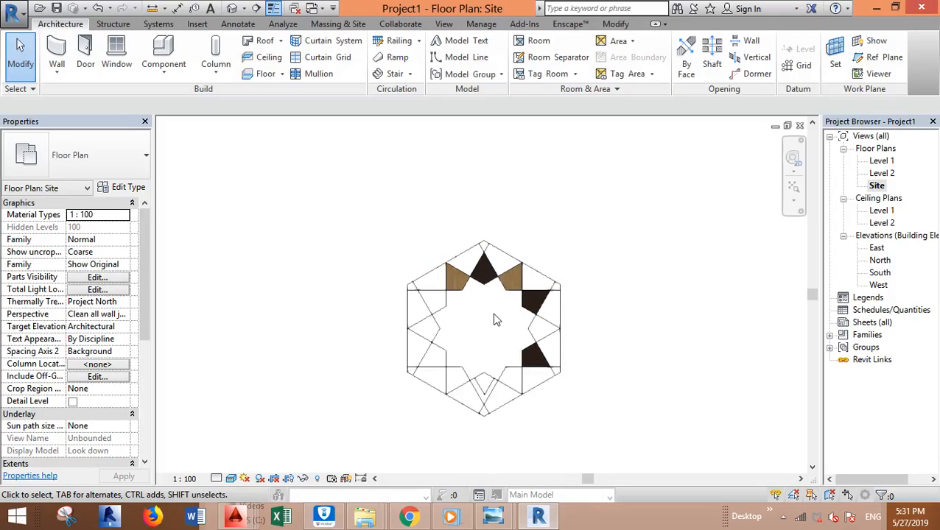
left_click(426, 351)
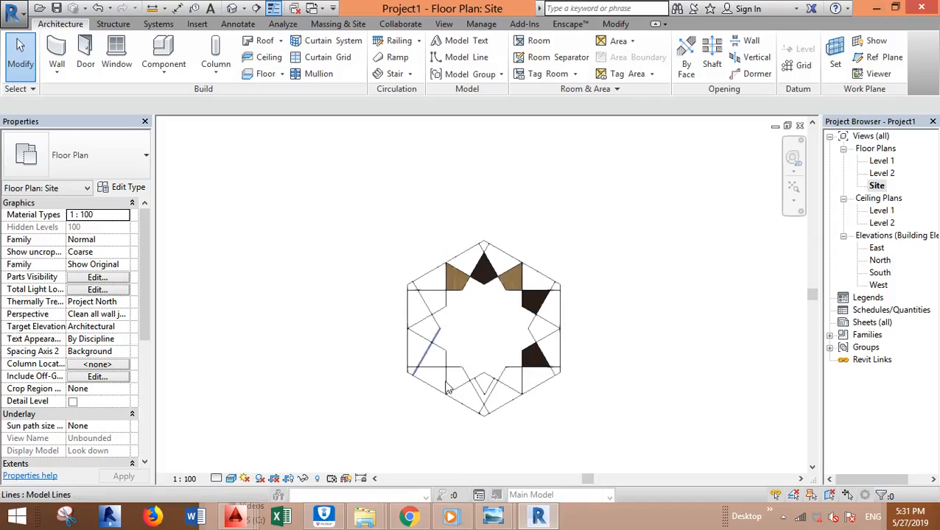